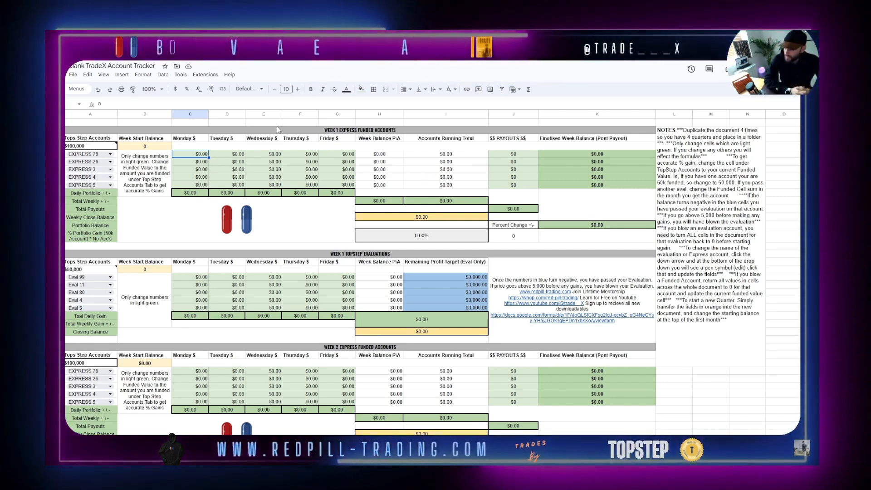
# Set the funded account value to 50,000, then change it to 25,000
pyautogui.scroll(-3)
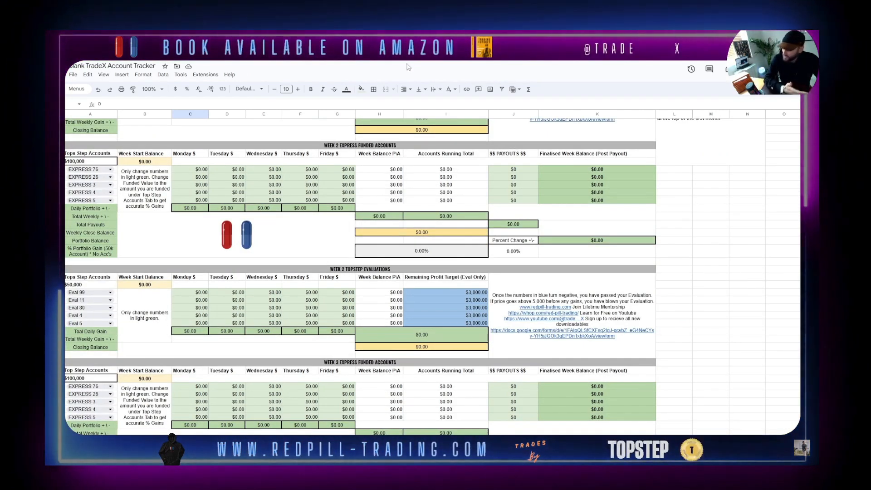
pyautogui.scroll(-3)
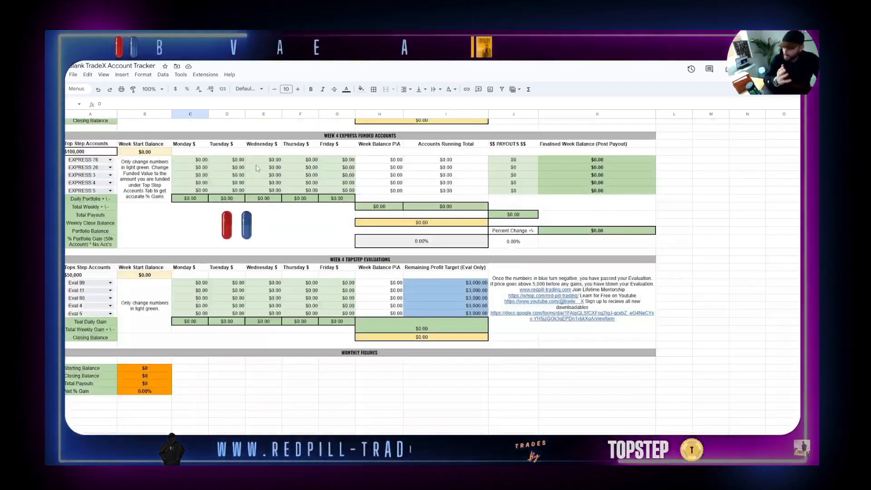
pyautogui.scroll(-3)
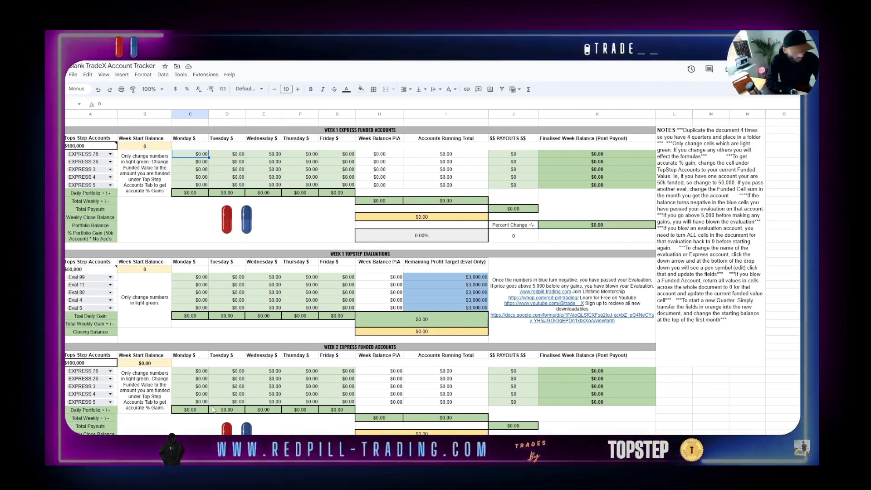
pyautogui.scroll(-3)
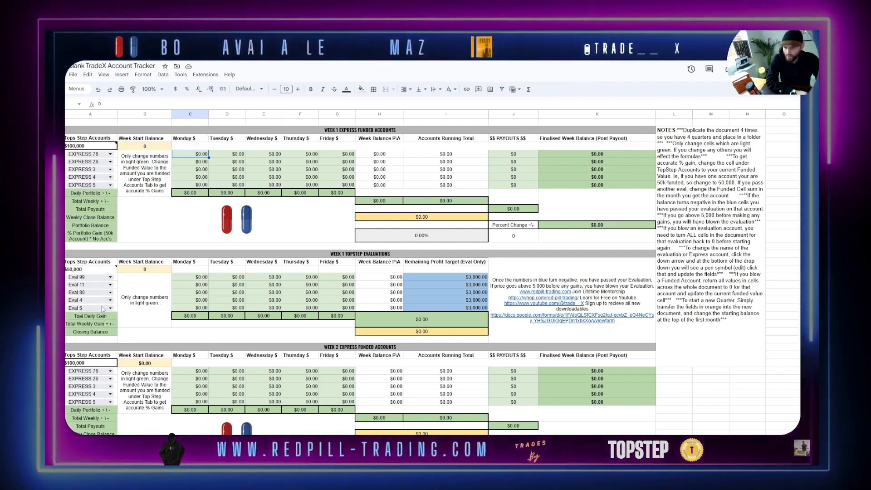
pyautogui.scroll(-3)
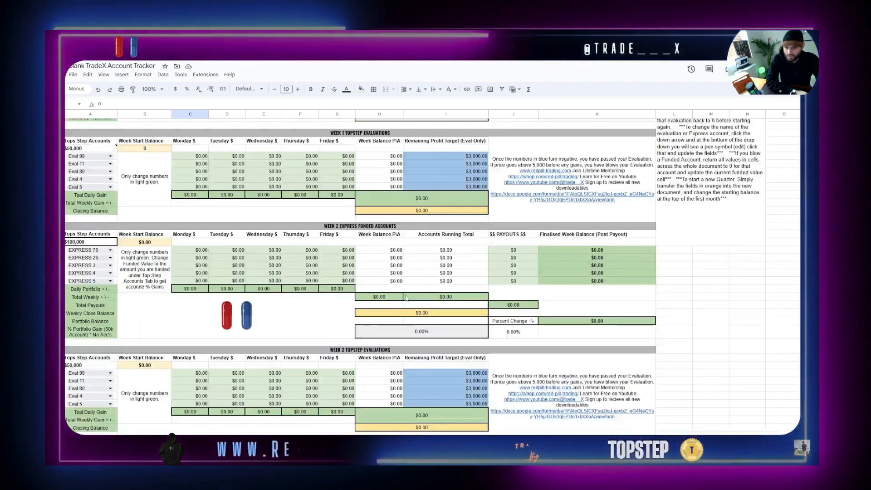
pyautogui.scroll(-3)
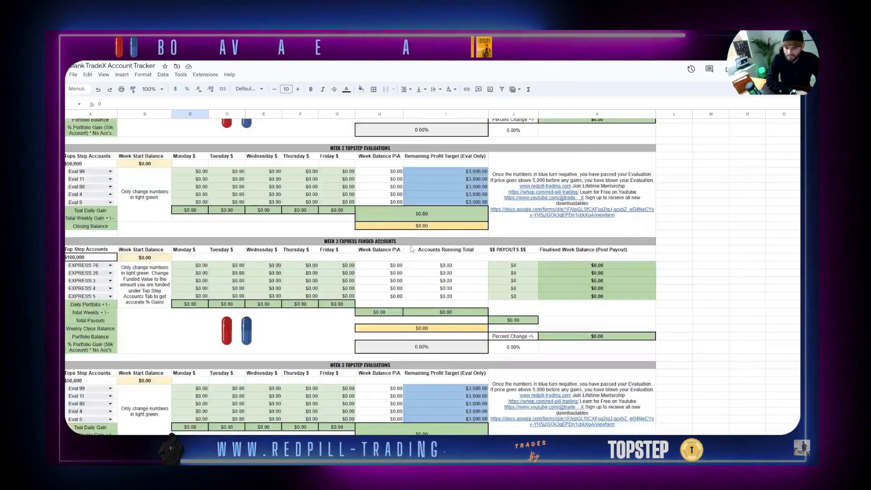
pyautogui.scroll(-3)
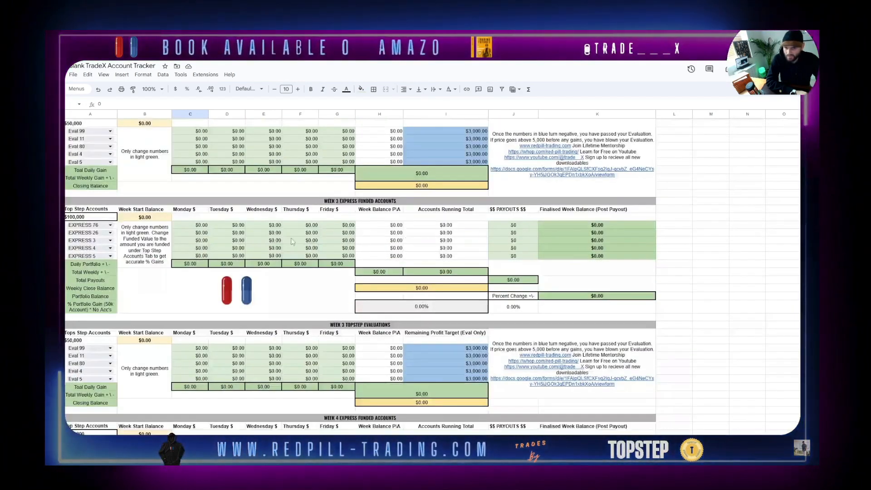
pyautogui.scroll(-3)
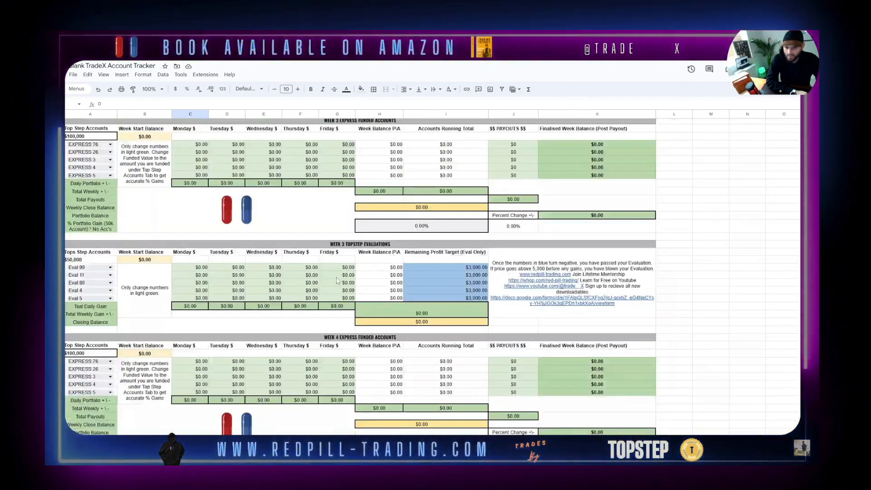
pyautogui.scroll(-3)
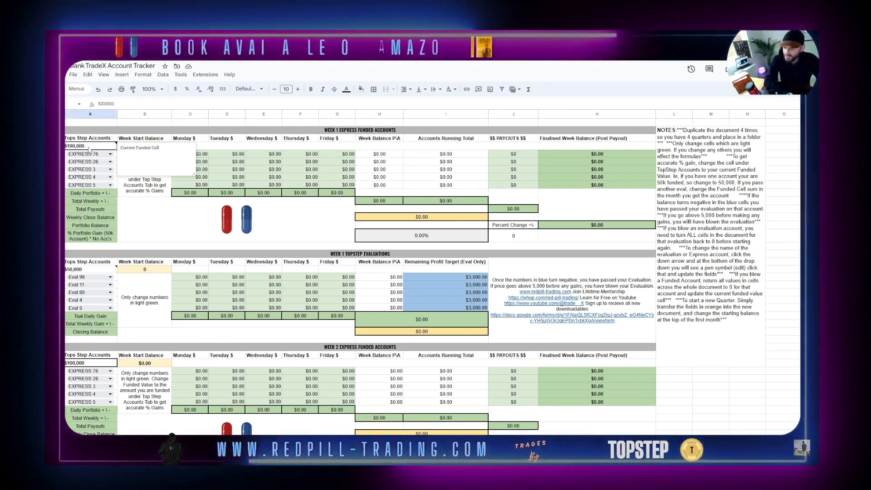
pyautogui.write('50000')
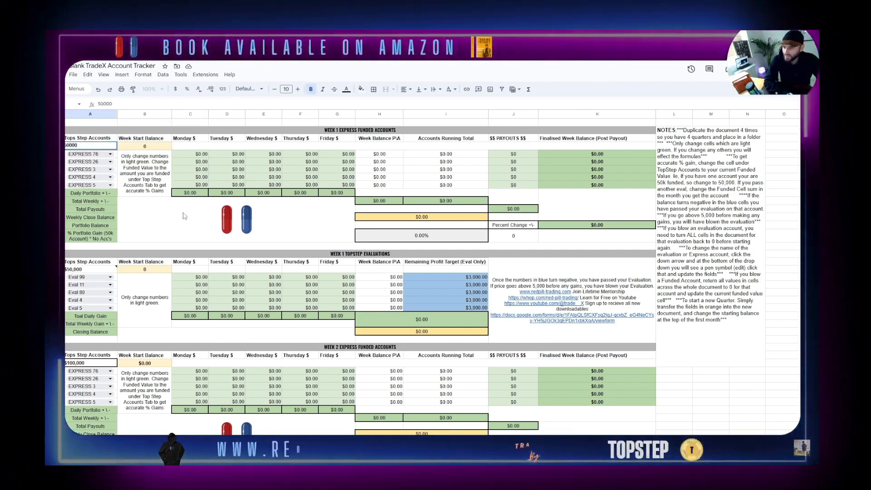
pyautogui.click(89, 145)
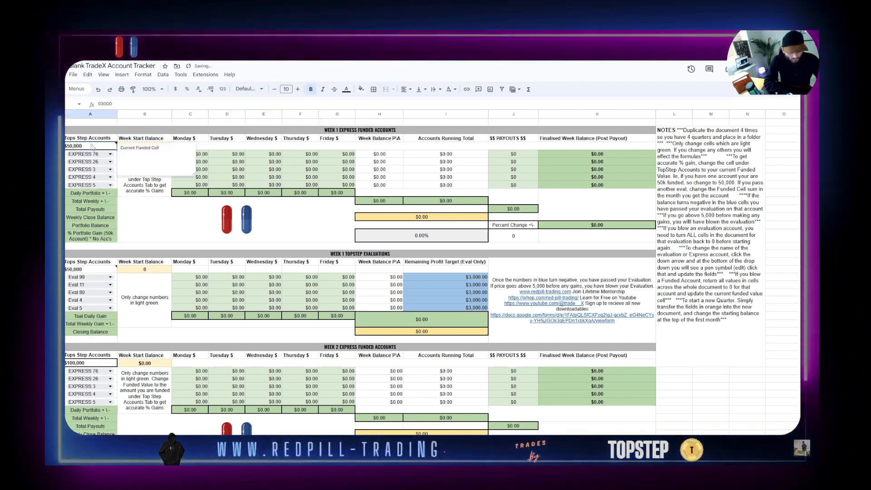
pyautogui.write('25000')
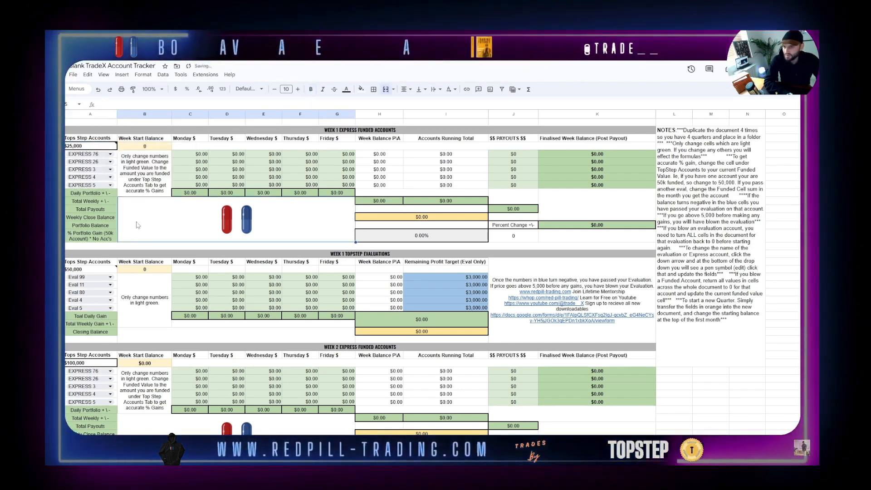
pyautogui.click(90, 145)
pyautogui.write('0')
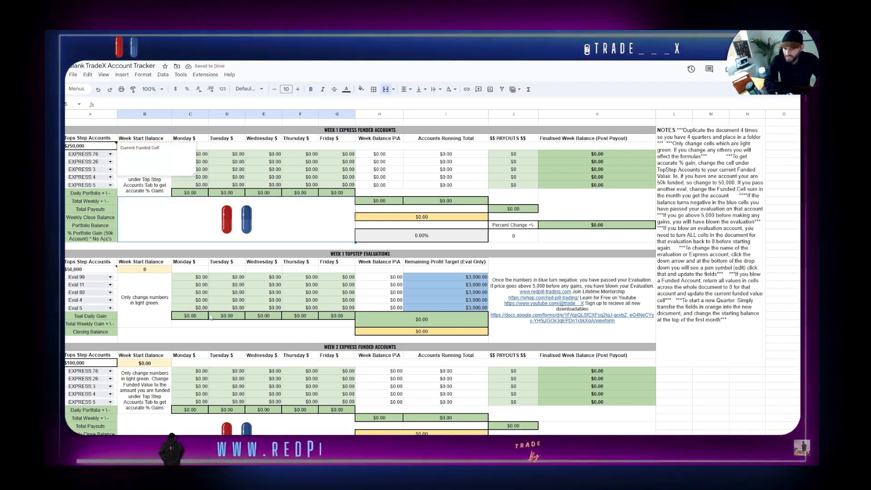
# Change the funded account value again, this time to 100,000
pyautogui.scroll(-3)
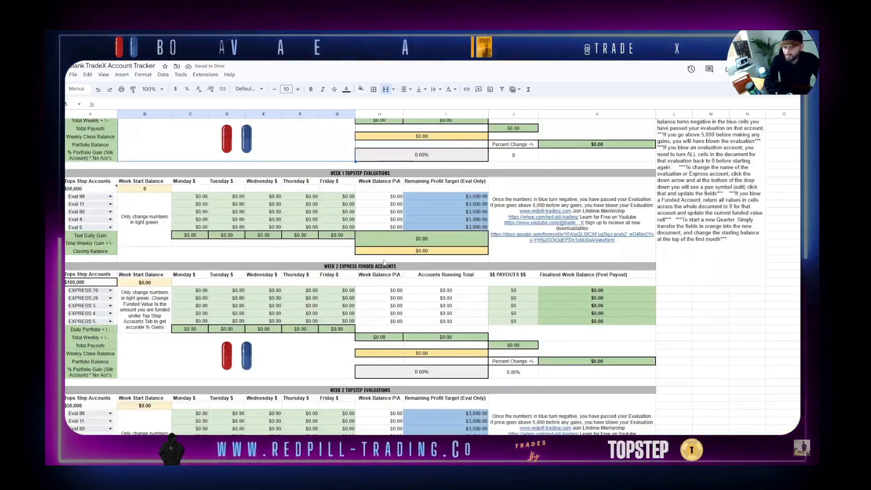
pyautogui.scroll(-3)
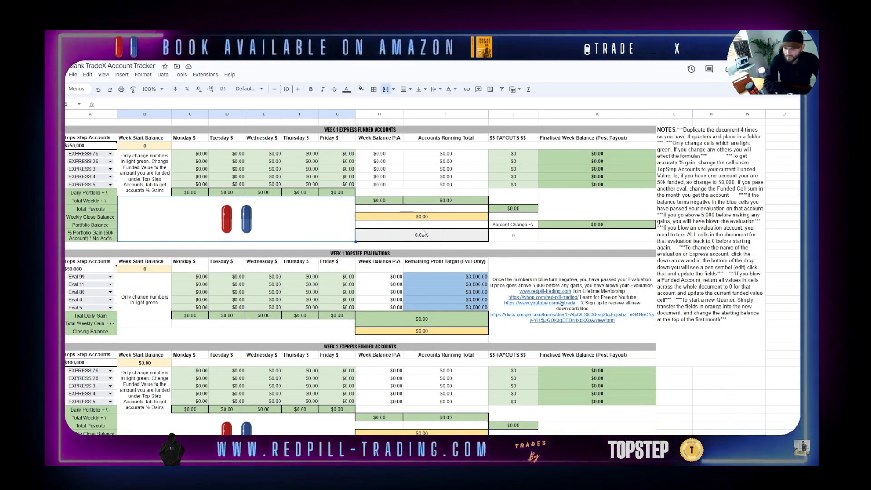
pyautogui.click(74, 145)
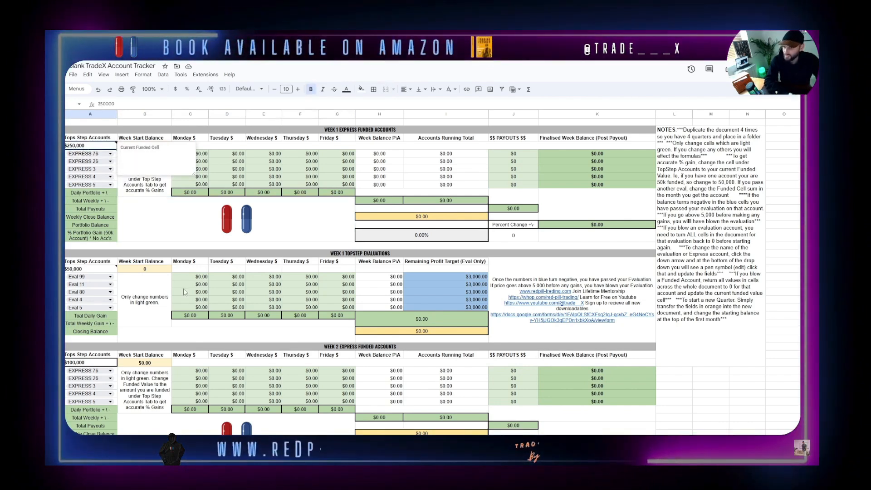
pyautogui.scroll(-3)
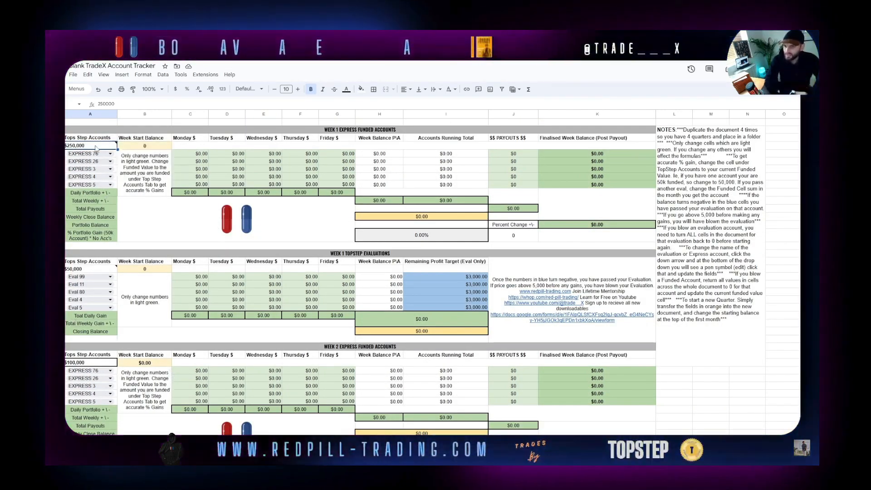
pyautogui.write('100000')
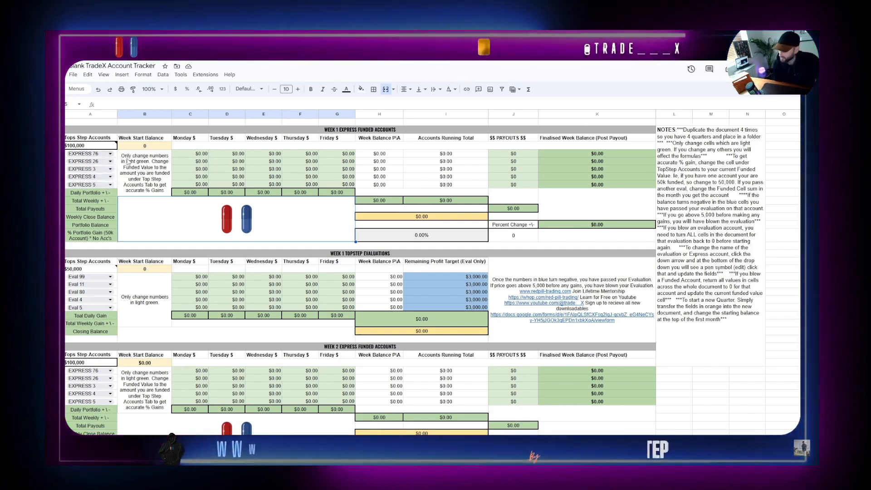
# Enter a $500 Monday gain for EXPRESS 76
pyautogui.click(190, 161)
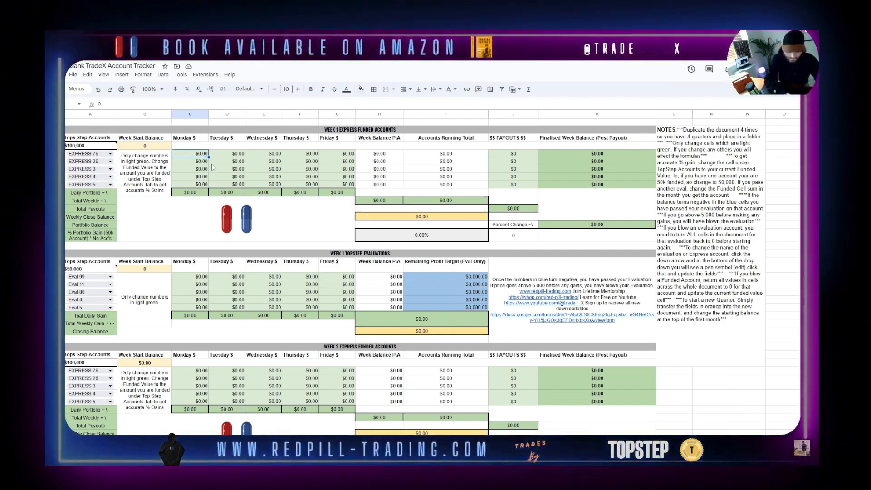
pyautogui.write('500')
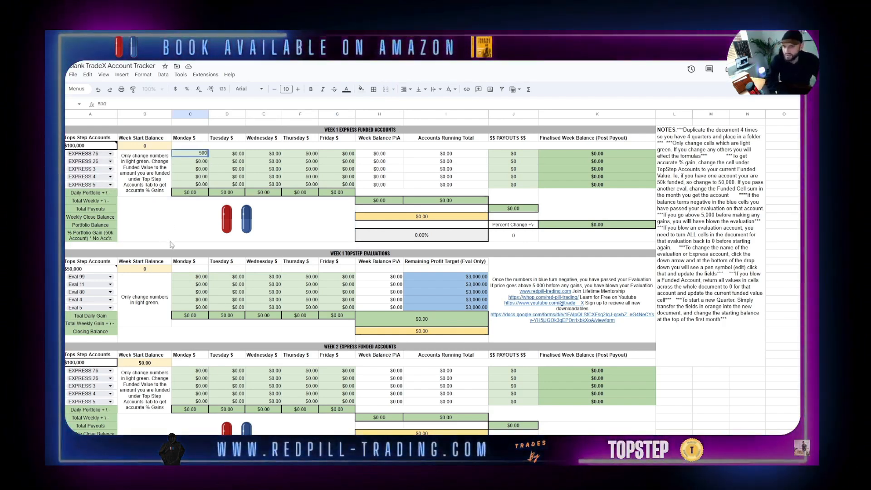
pyautogui.press('enter')
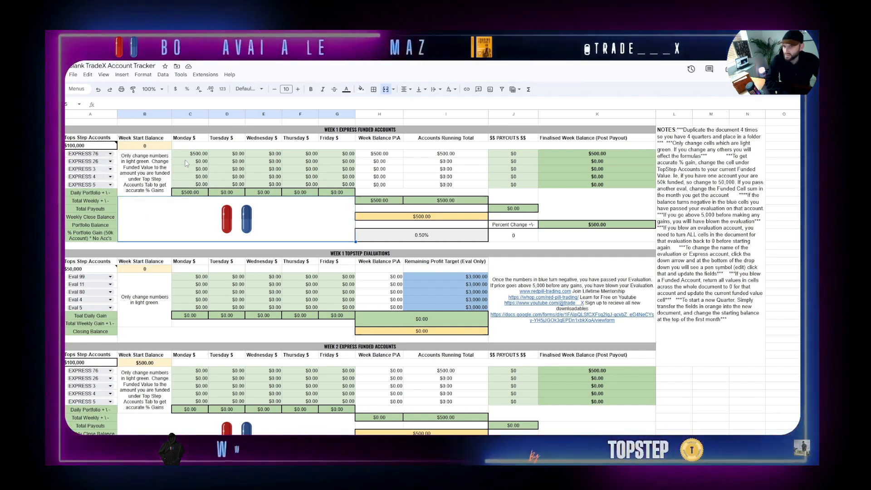
# Log a $1,000 Tuesday gain for EXPRESS 3
pyautogui.write('50')
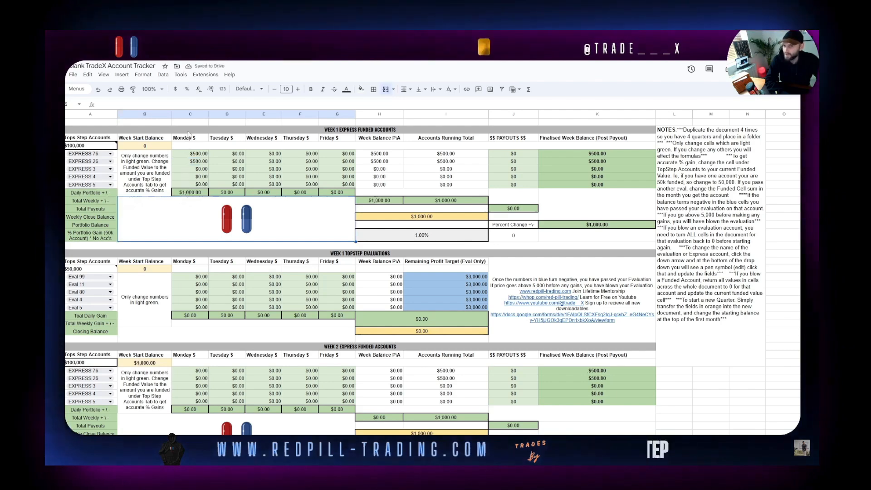
pyautogui.click(227, 168)
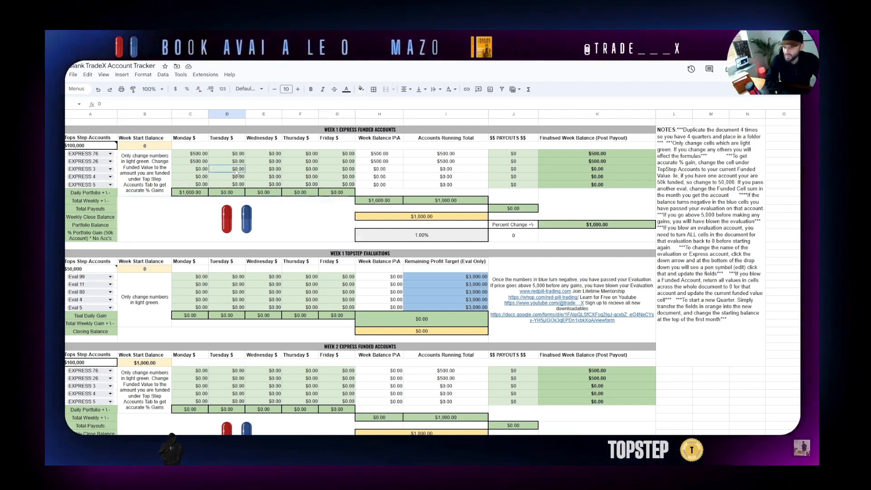
pyautogui.write('10,00')
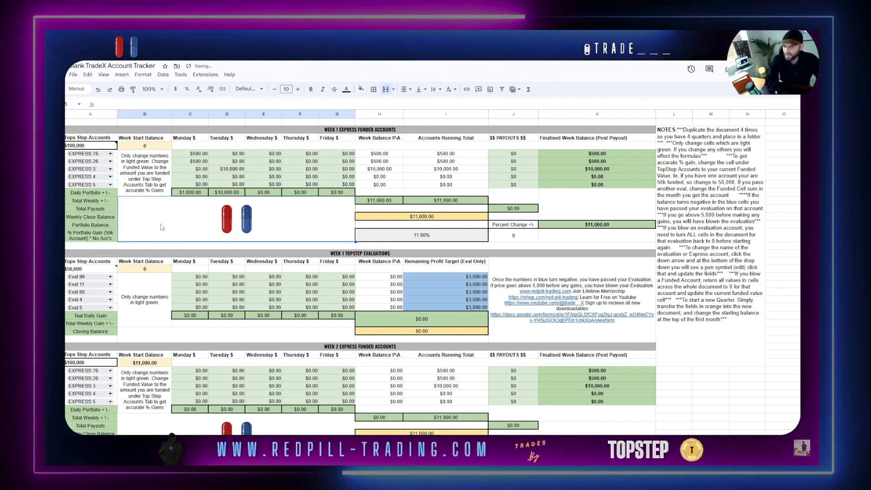
pyautogui.write('1000')
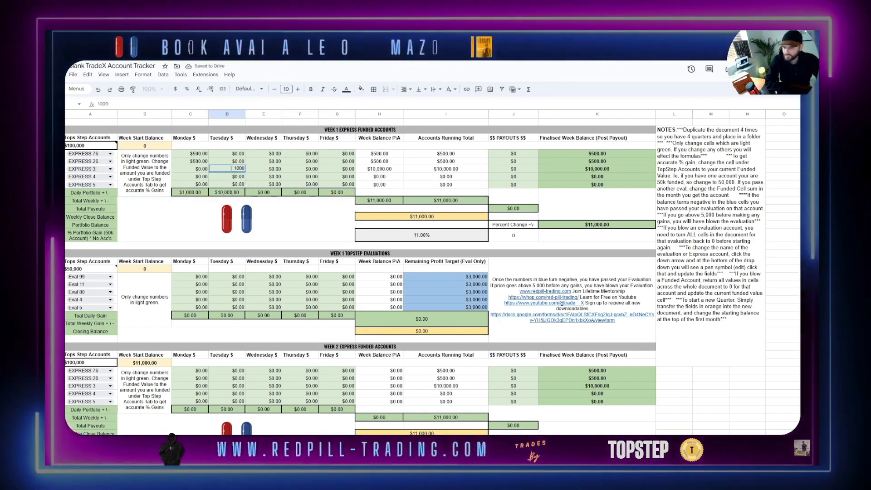
pyautogui.press('Enter')
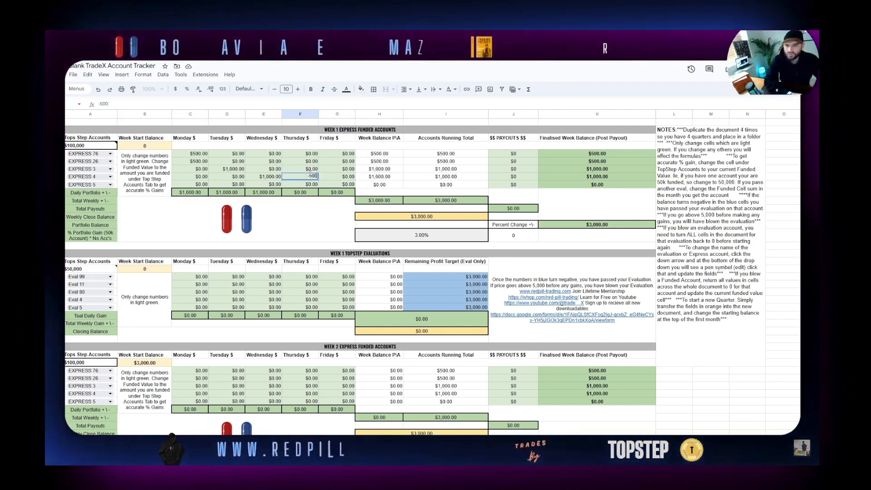
# Confirm EXPRESS 4's -500 Thursday loss and re-enter 500 for EXPRESS 76's Monday
pyautogui.press('enter')
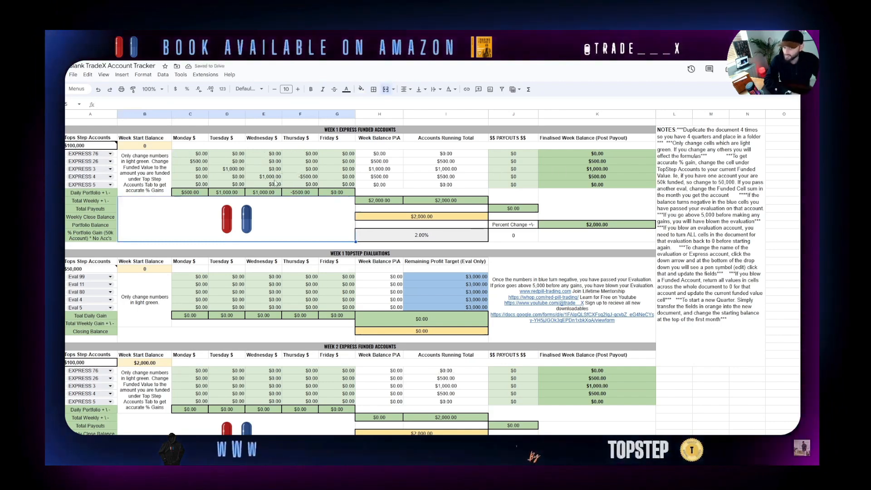
pyautogui.write('500')
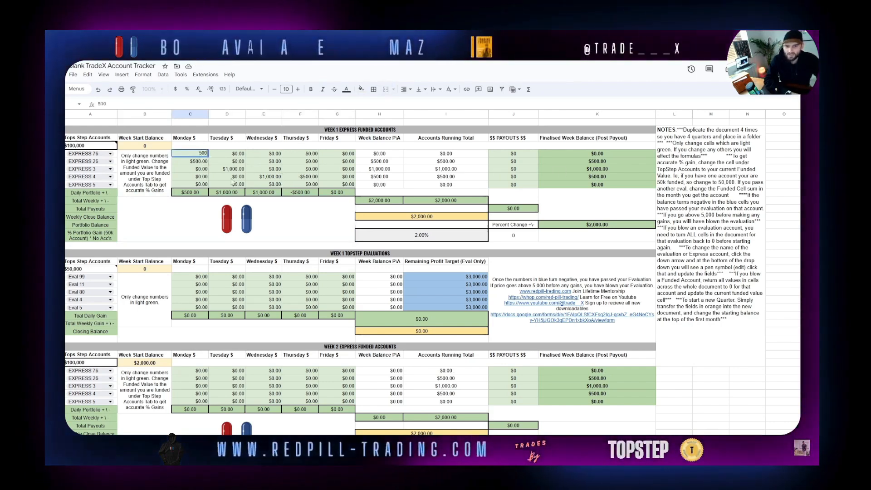
pyautogui.write('500')
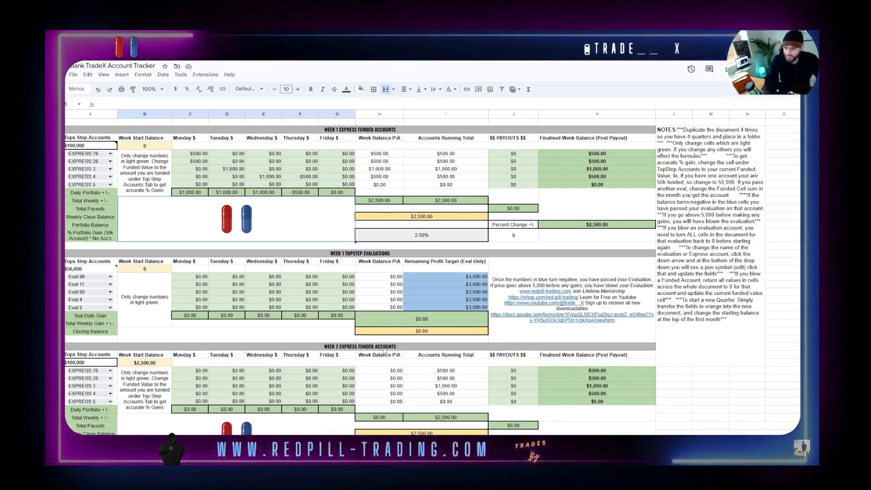
# Enter Week 2 express daily gains of 200, 1,500 and 1,250
pyautogui.scroll(-3)
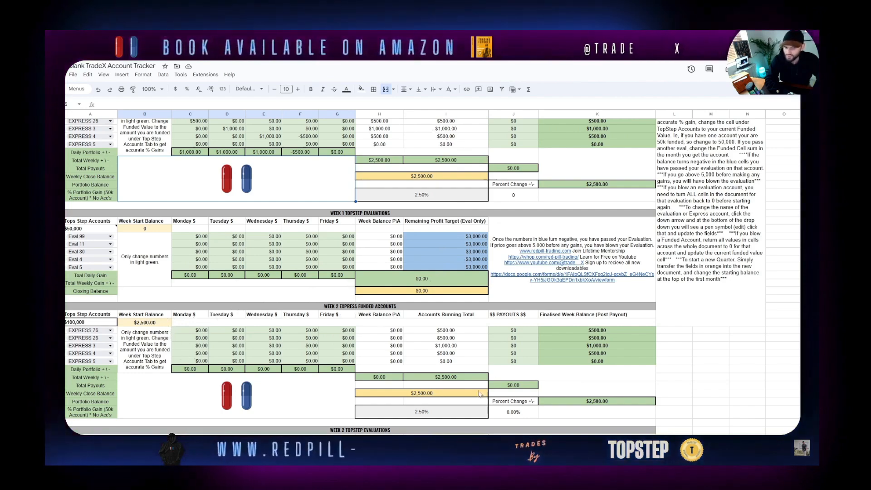
pyautogui.scroll(-3)
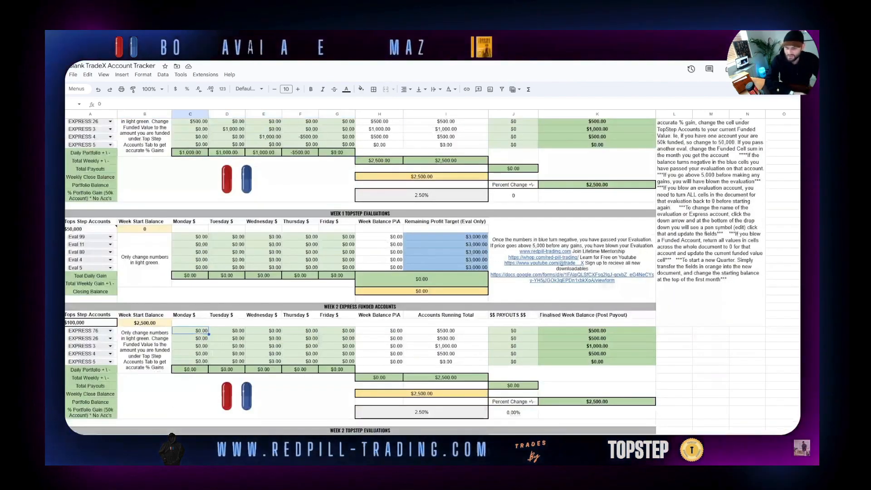
pyautogui.write('200')
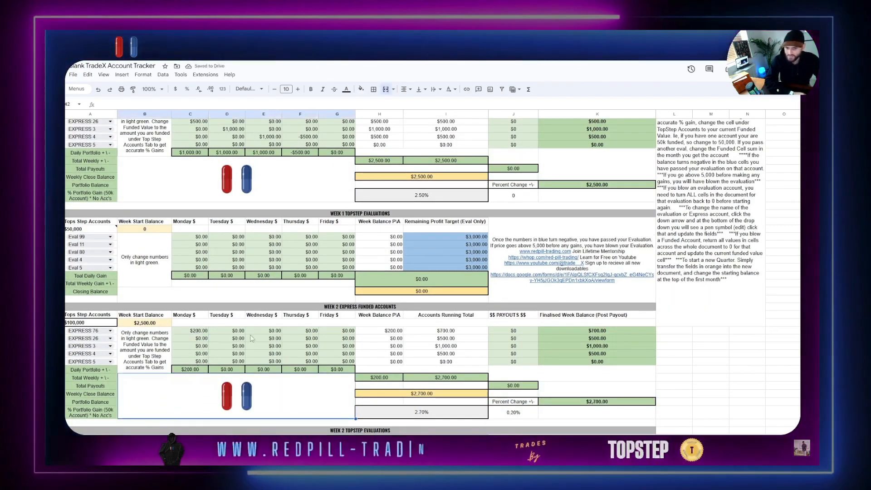
pyautogui.scroll(-3)
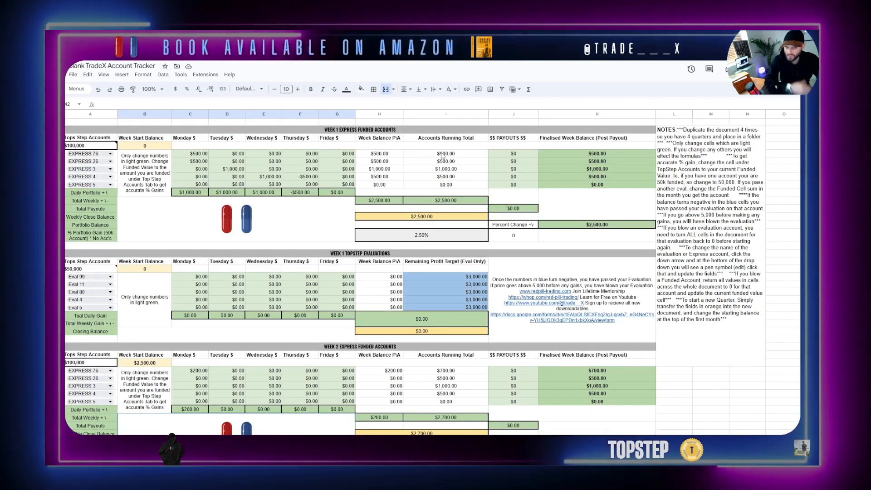
pyautogui.scroll(-3)
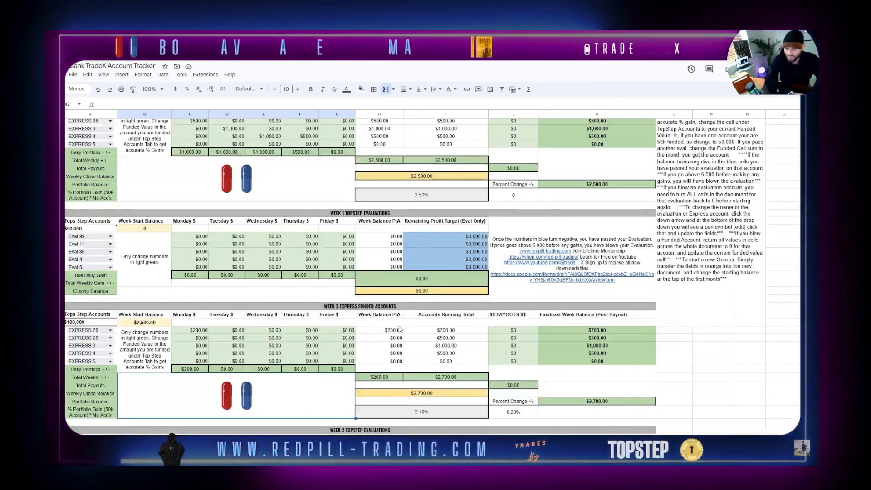
pyautogui.moveTo(365, 338)
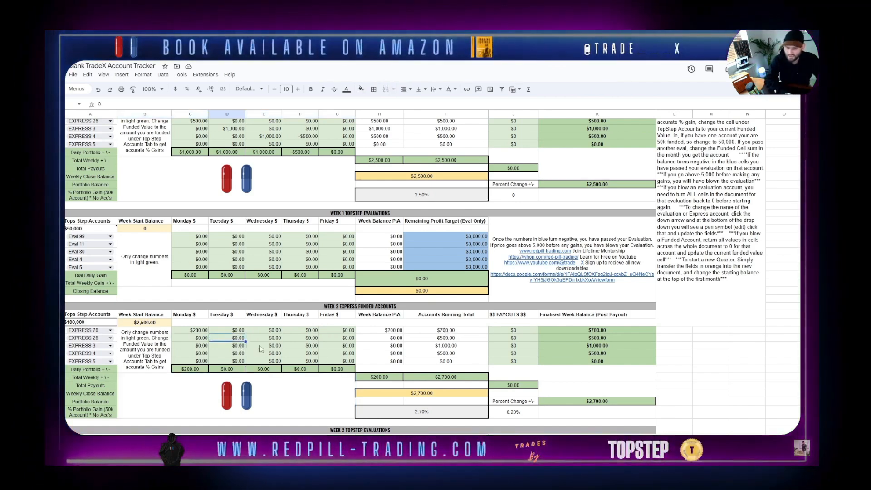
pyautogui.write('1500')
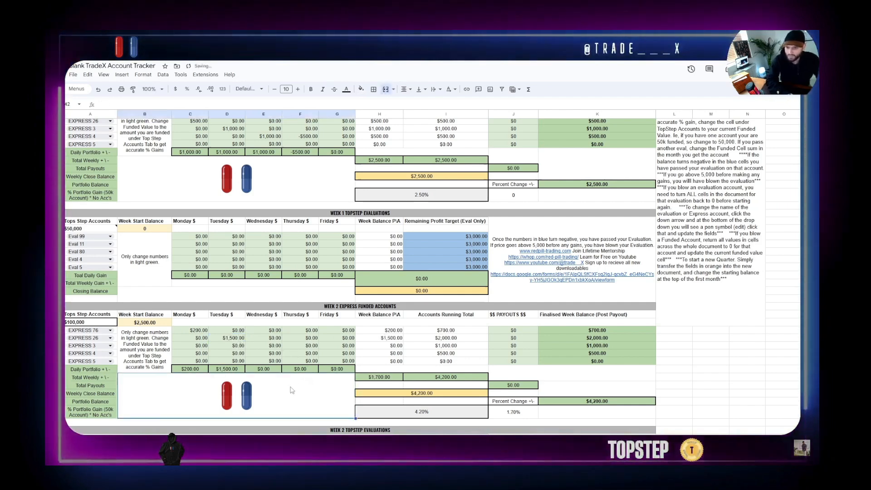
pyautogui.write('20')
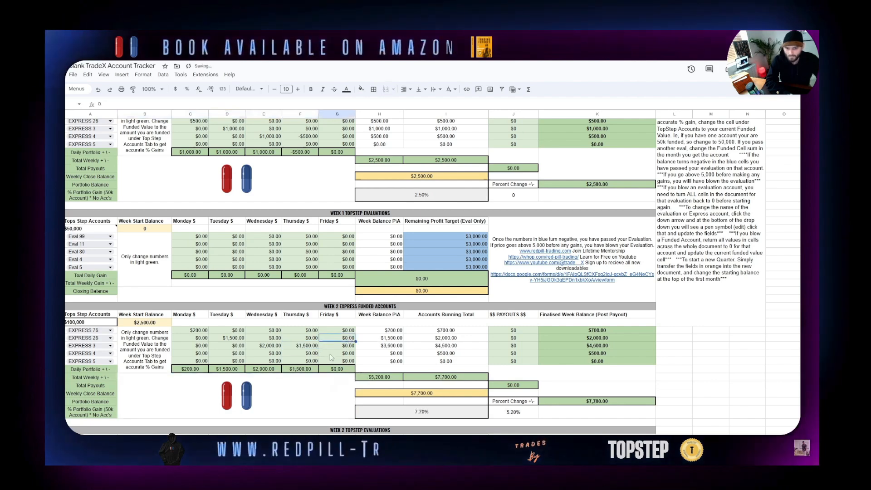
pyautogui.write('125')
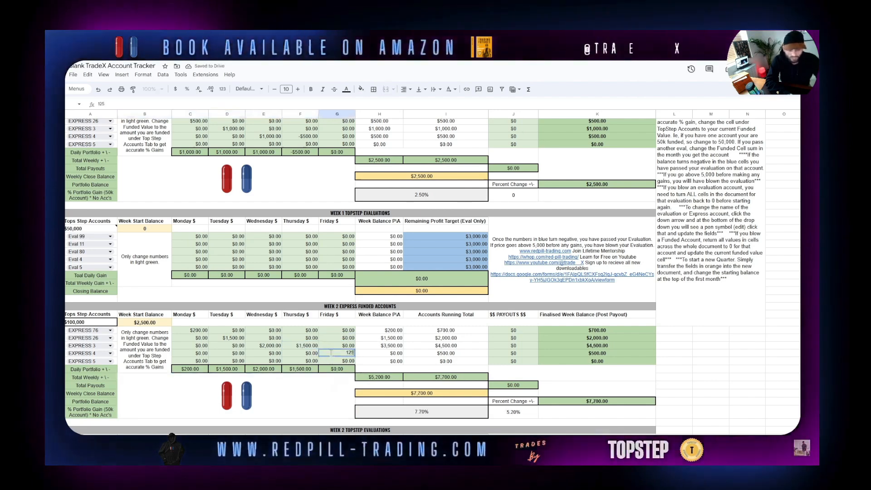
pyautogui.write('1250')
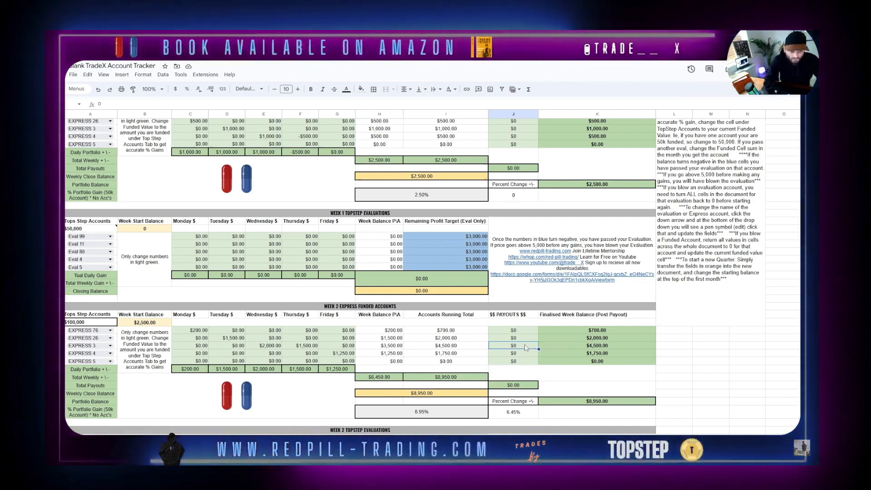
# Try Week 2 payout amounts, including 750 and $1,500 for EXPRESS 3
pyautogui.write('20')
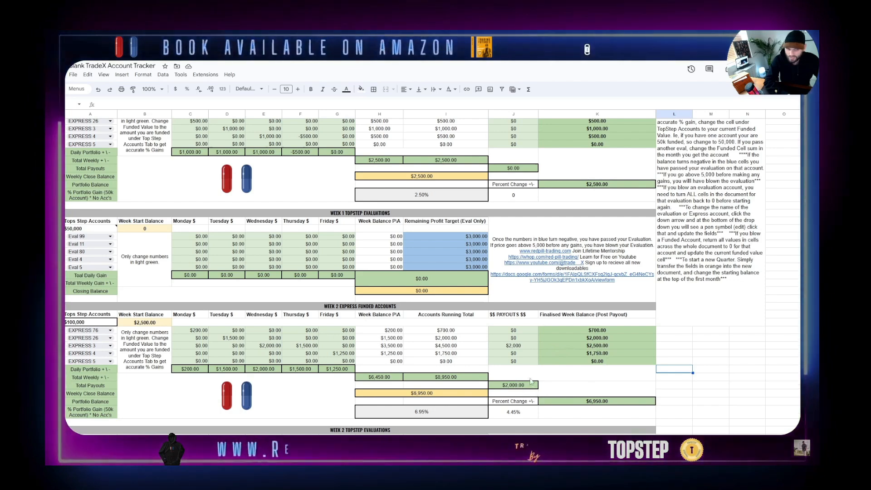
pyautogui.write('750')
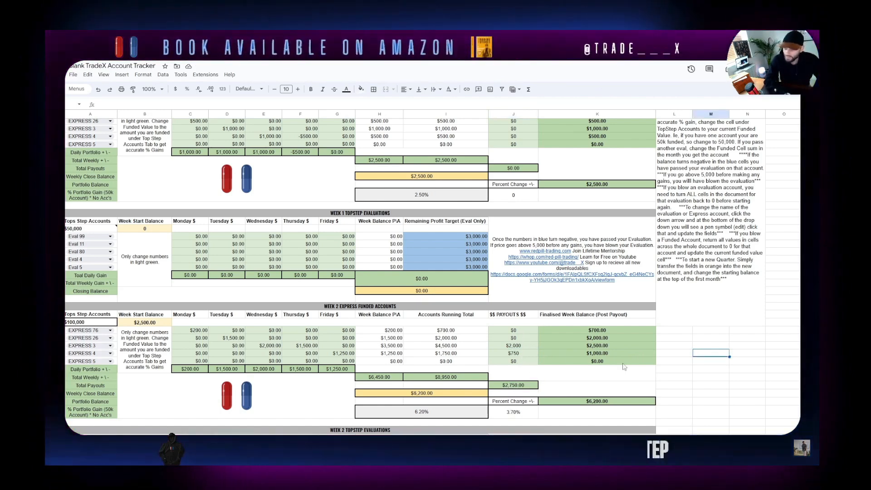
pyautogui.scroll(-3)
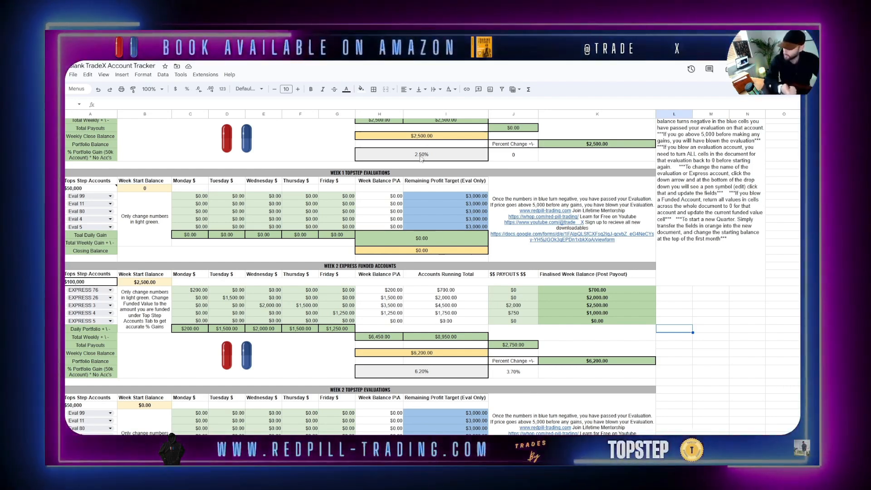
pyautogui.moveTo(472, 366)
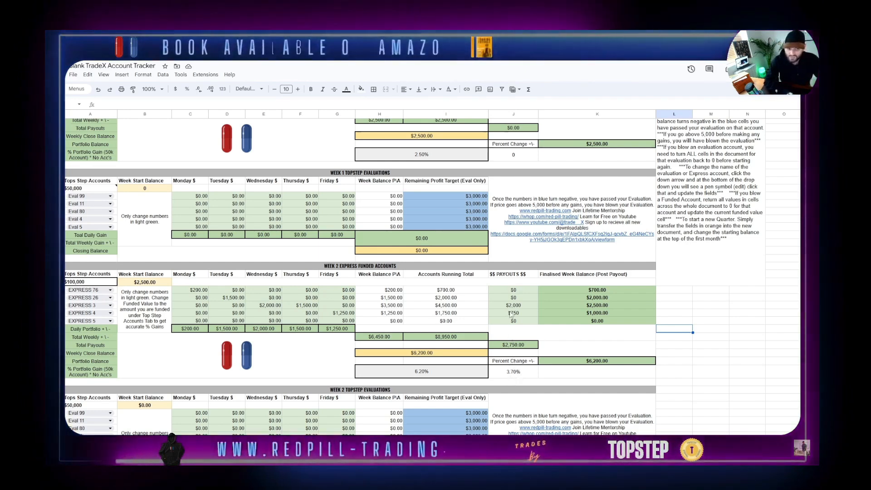
pyautogui.write('4')
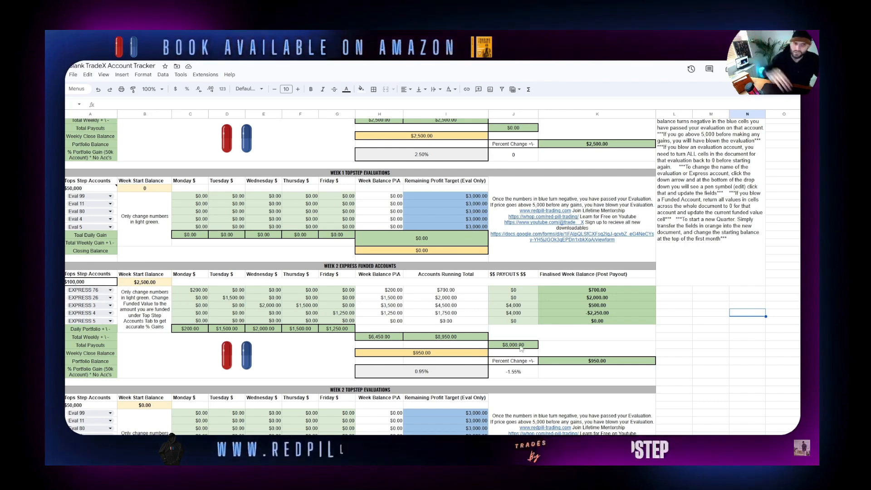
pyautogui.click(512, 305)
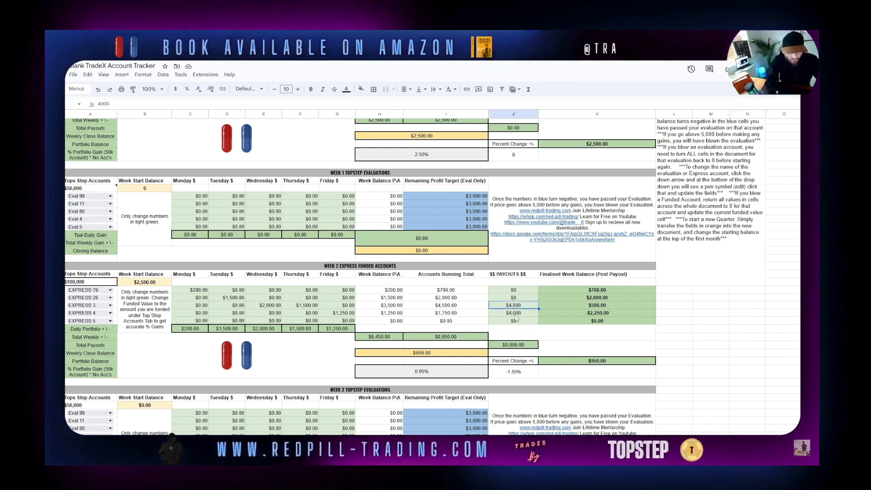
pyautogui.write('1500')
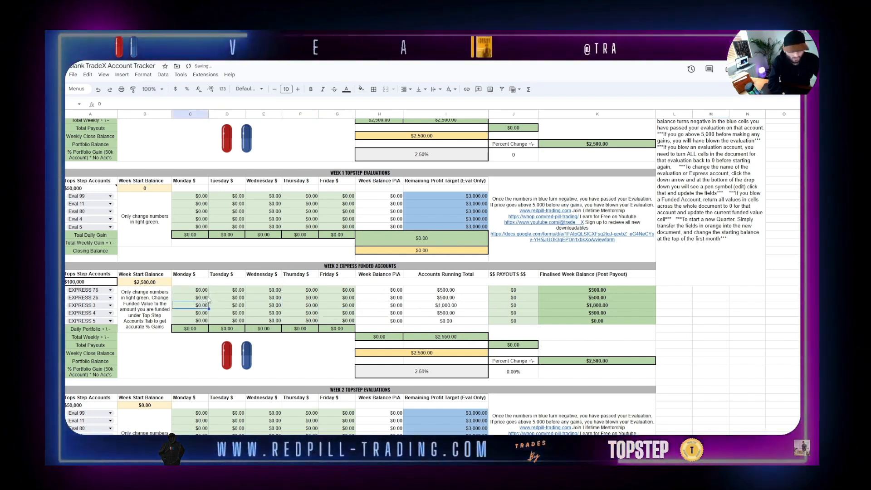
# Enter -5,000 in EXPRESS 3's Week 2 Monday cell, then reselect it and type a replacement
pyautogui.write('-5000')
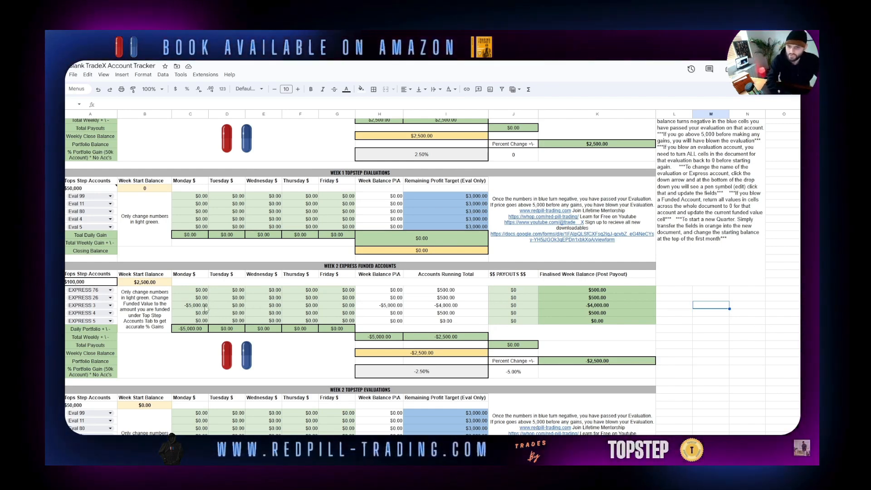
pyautogui.click(190, 304)
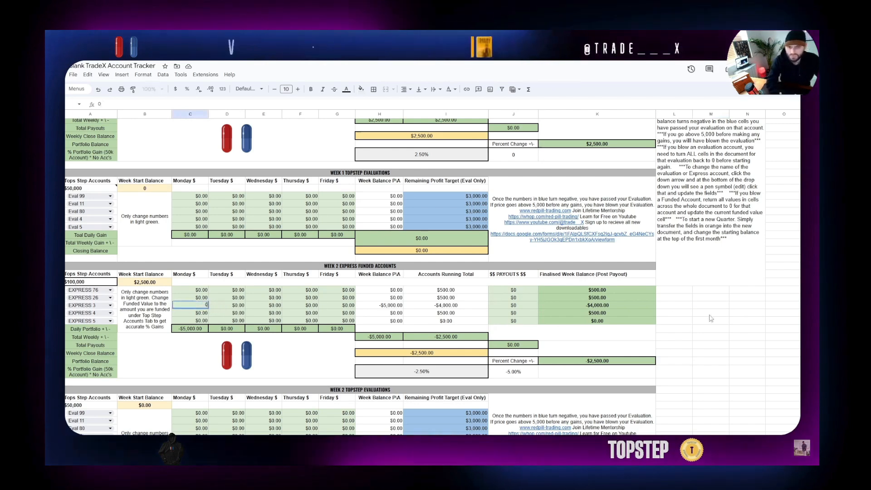
pyautogui.write('500')
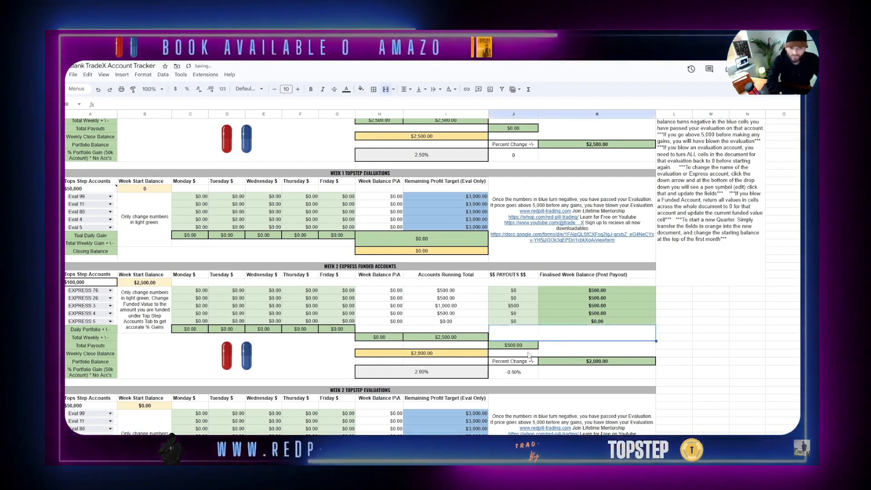
# Type Week 3 express daily gains of 1,000, 500 and 260
pyautogui.scroll(-3)
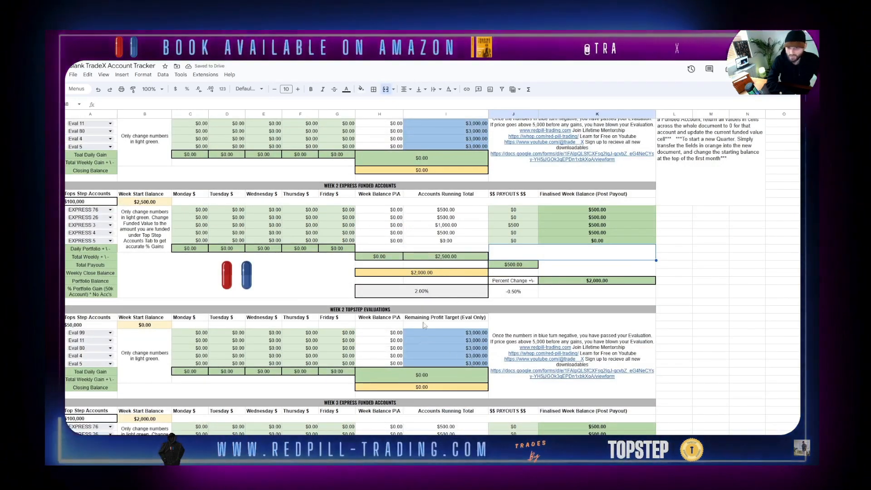
pyautogui.scroll(-3)
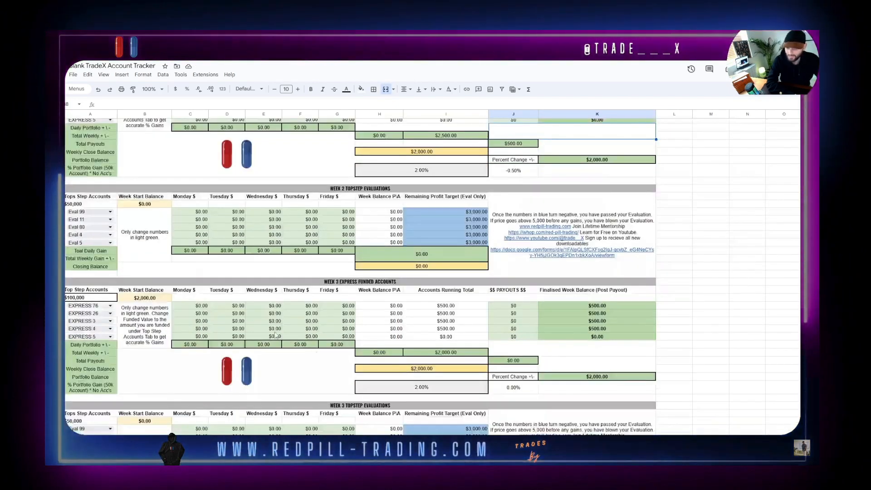
pyautogui.write('1000')
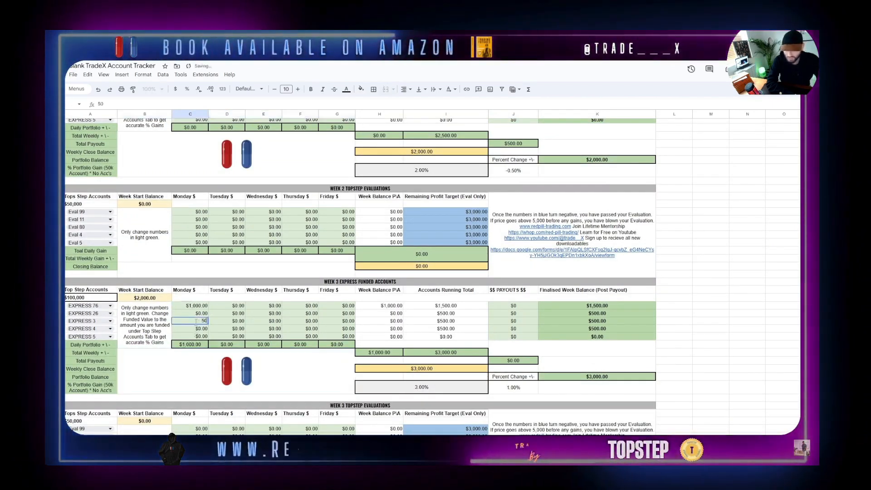
pyautogui.write('500.00')
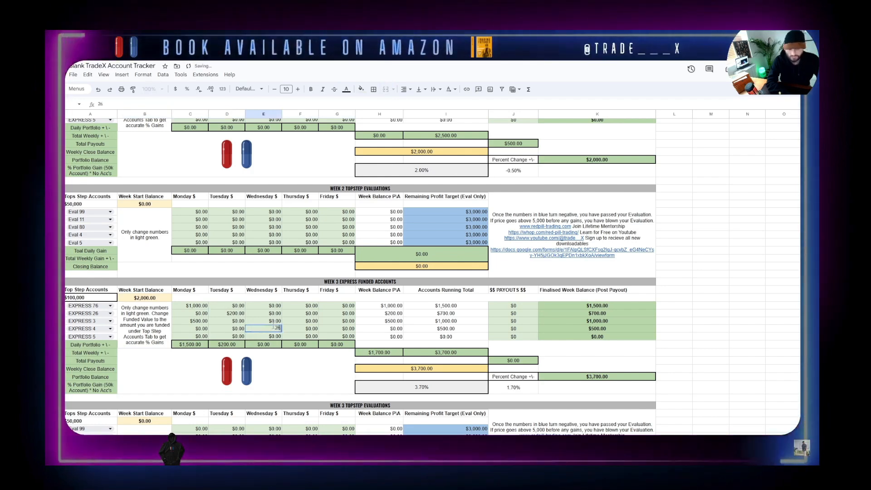
pyautogui.write('260.00')
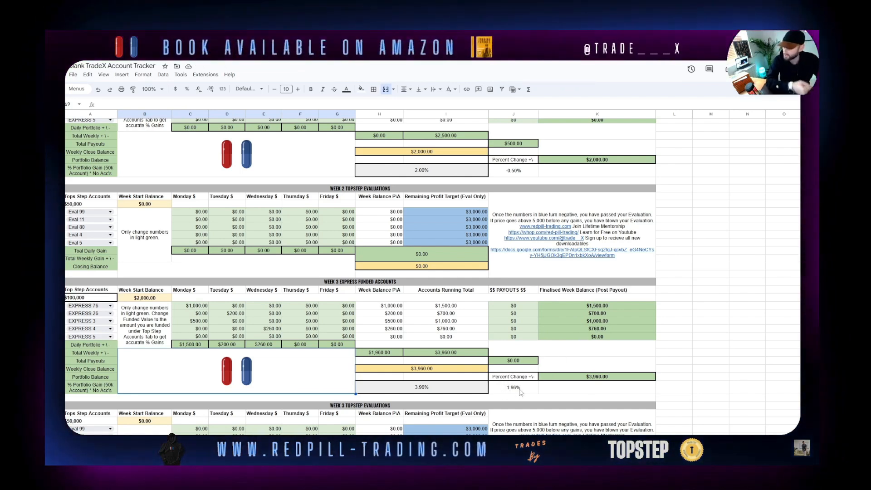
pyautogui.scroll(-3)
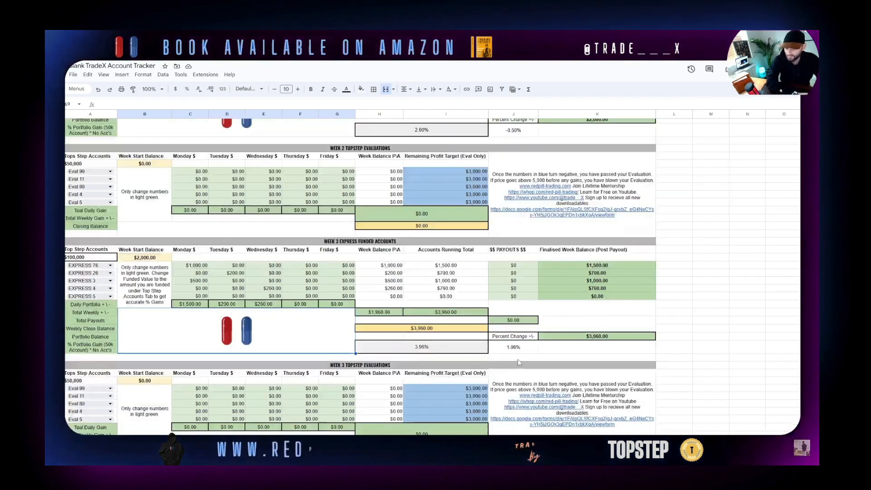
pyautogui.scroll(-3)
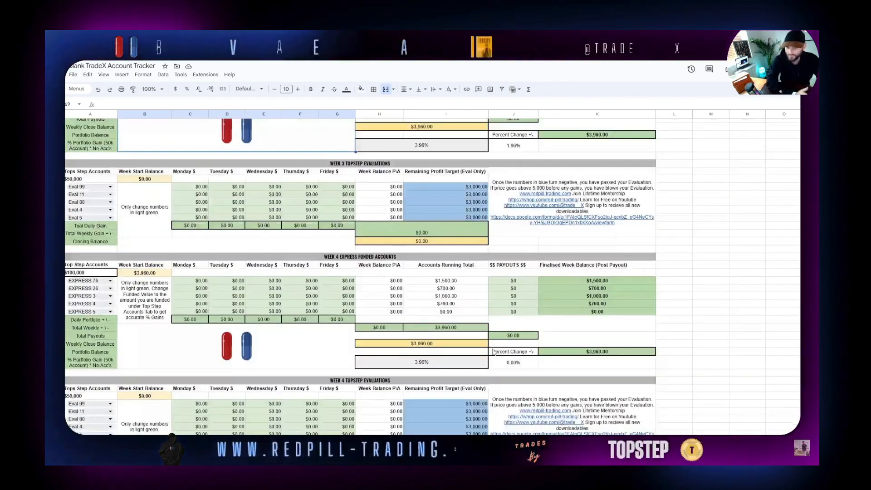
pyautogui.scroll(-3)
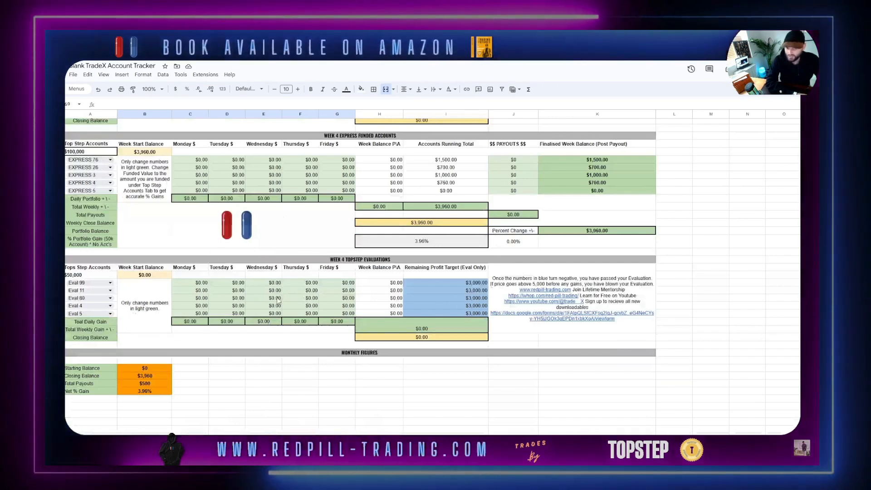
pyautogui.scroll(-3)
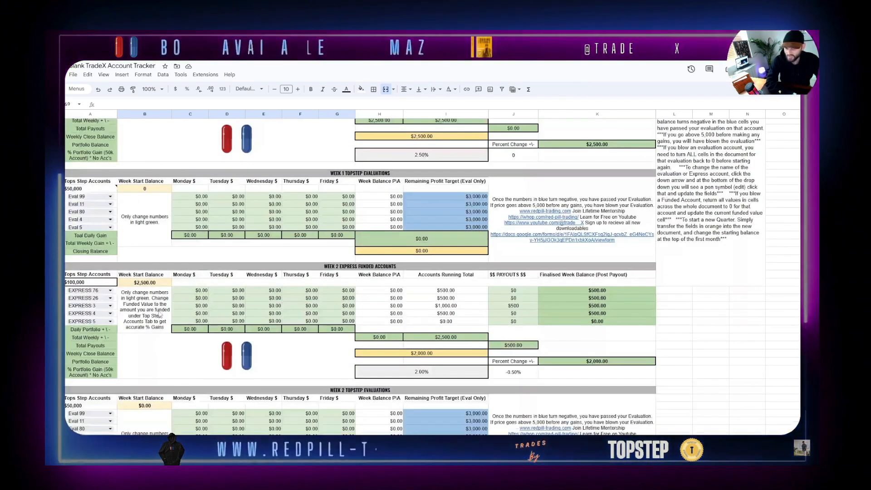
pyautogui.scroll(-3)
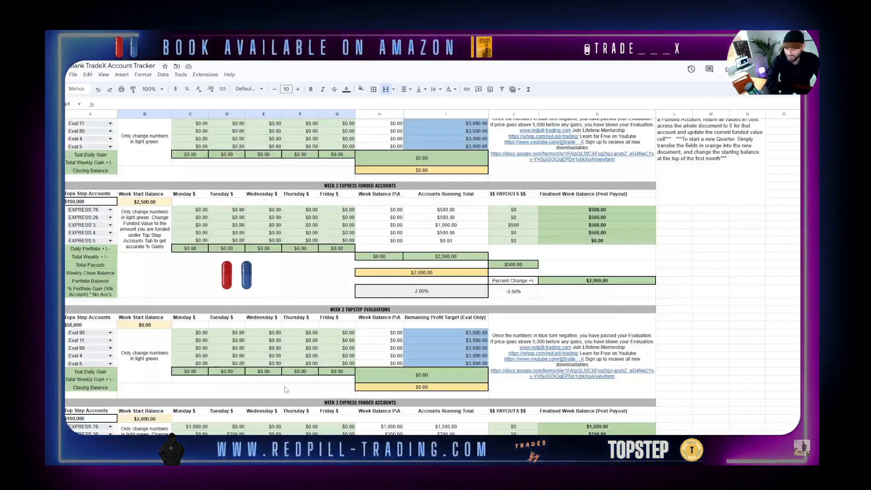
pyautogui.scroll(-3)
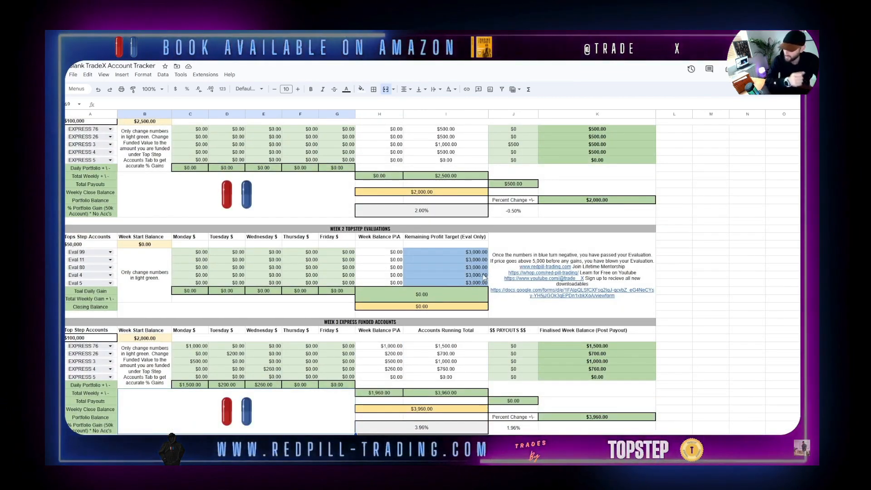
pyautogui.scroll(-3)
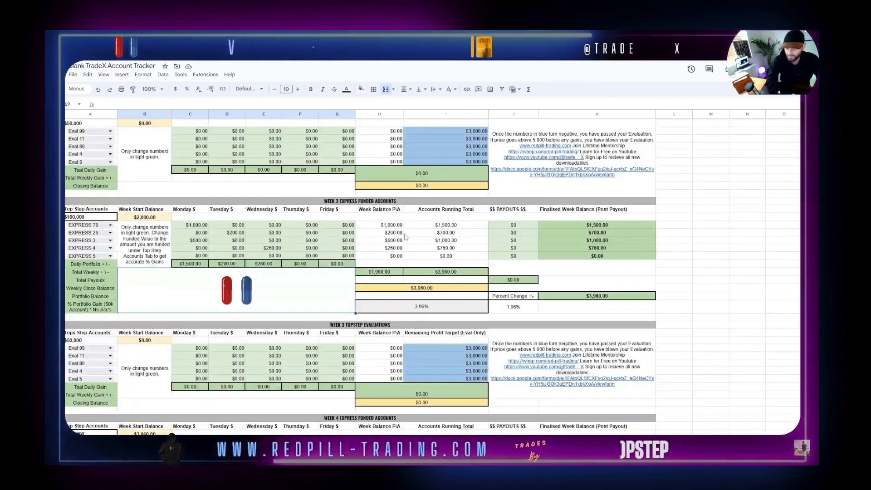
pyautogui.scroll(-3)
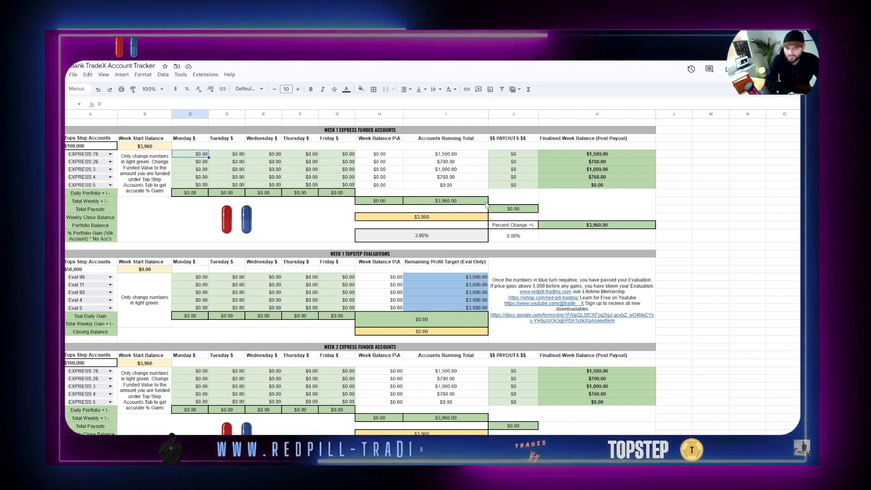
# Enter a test 1,500 express profit in the next month, then select Eval 99's Monday cell
pyautogui.write('50')
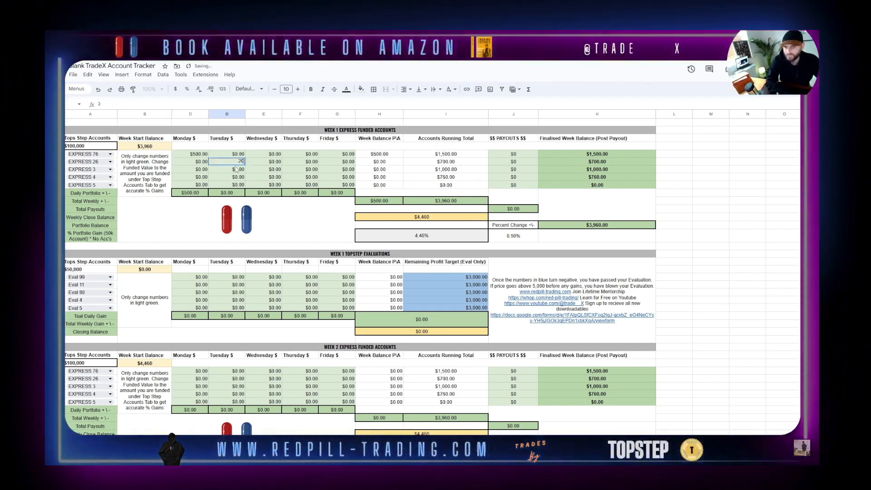
pyautogui.write('1500')
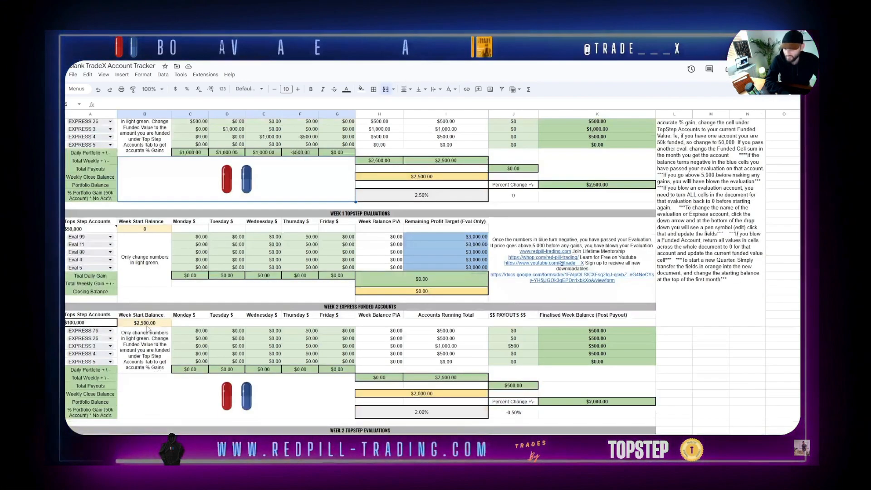
pyautogui.scroll(-3)
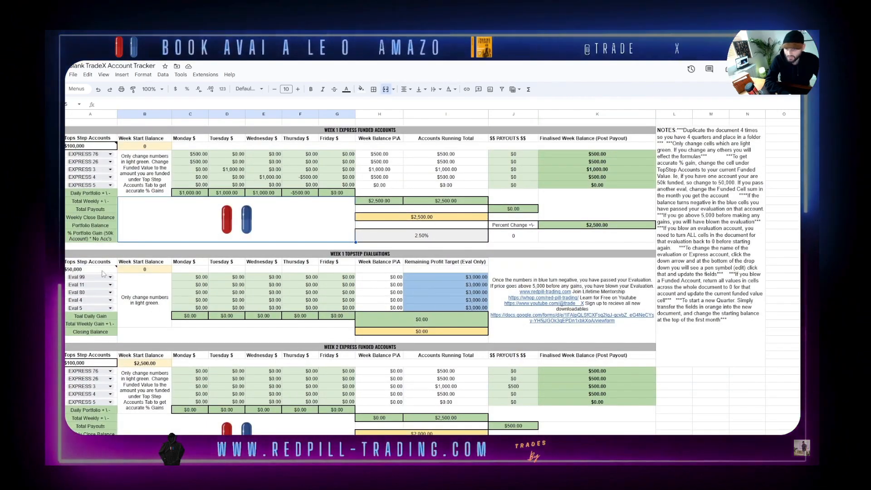
pyautogui.click(107, 277)
pyautogui.write('2')
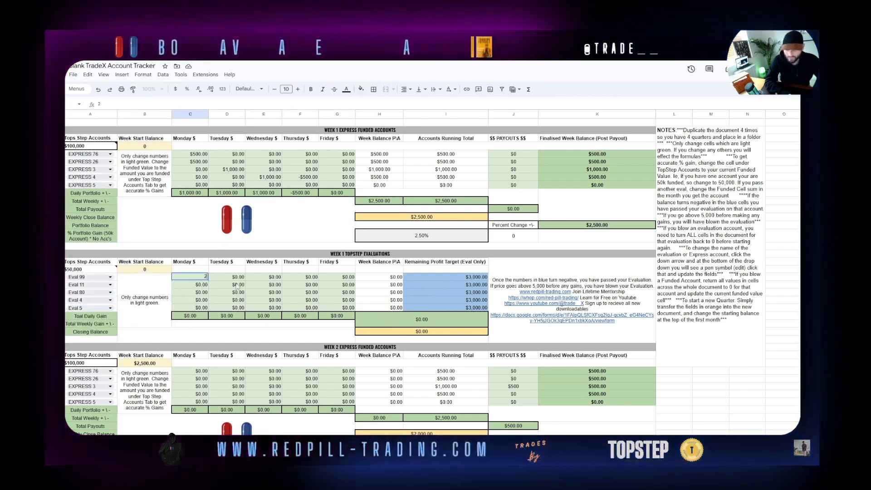
# Enter Eval 99's Week 1 daily profits: 200, 1,000, 1,500 and 350
pyautogui.write('00.00')
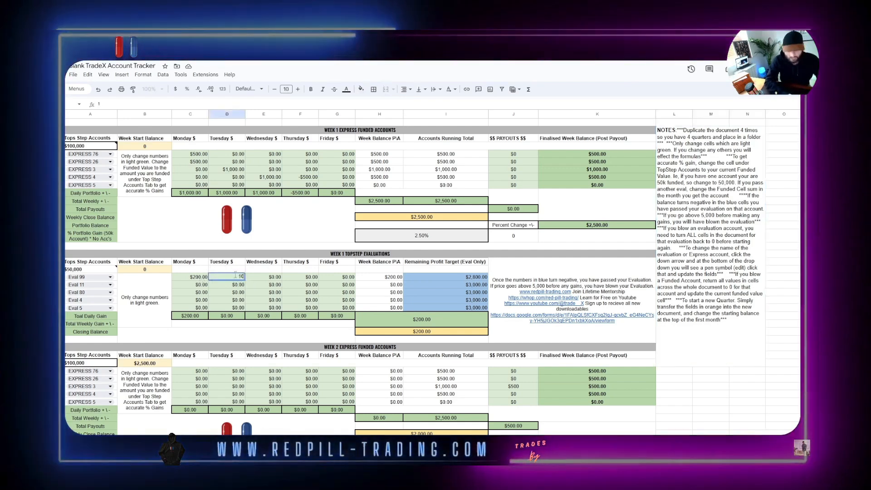
pyautogui.write('1000')
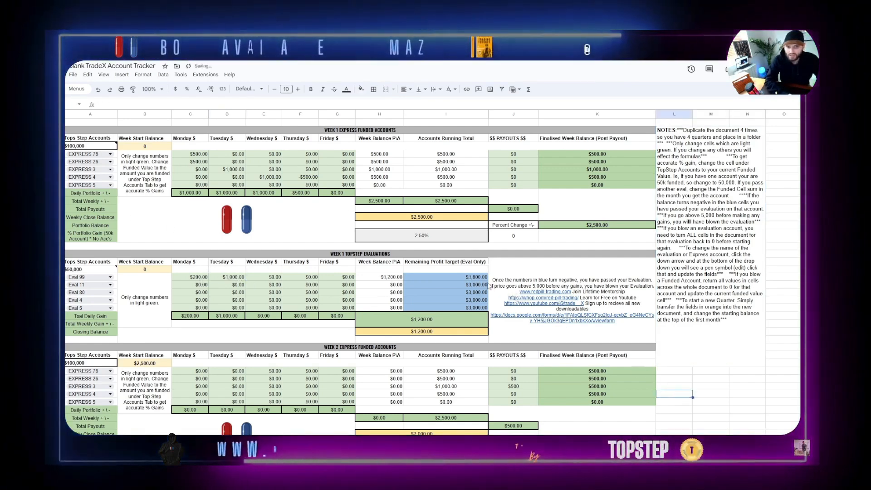
pyautogui.click(263, 277)
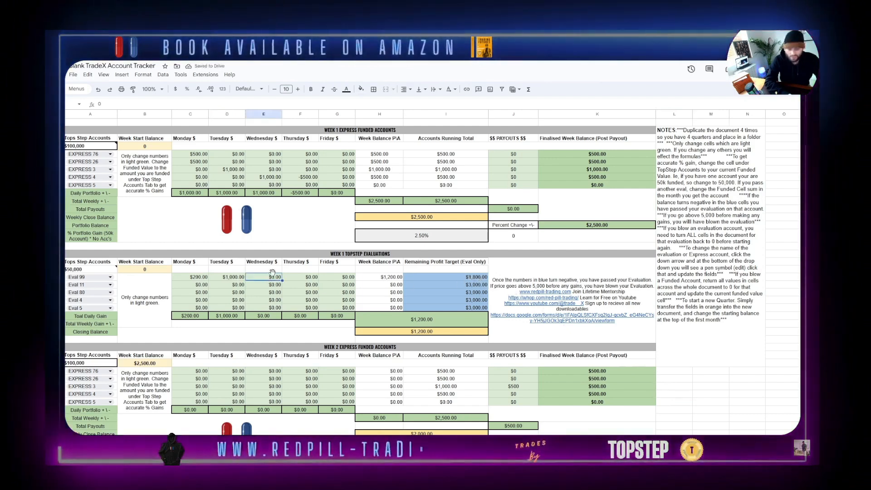
pyautogui.write('1500')
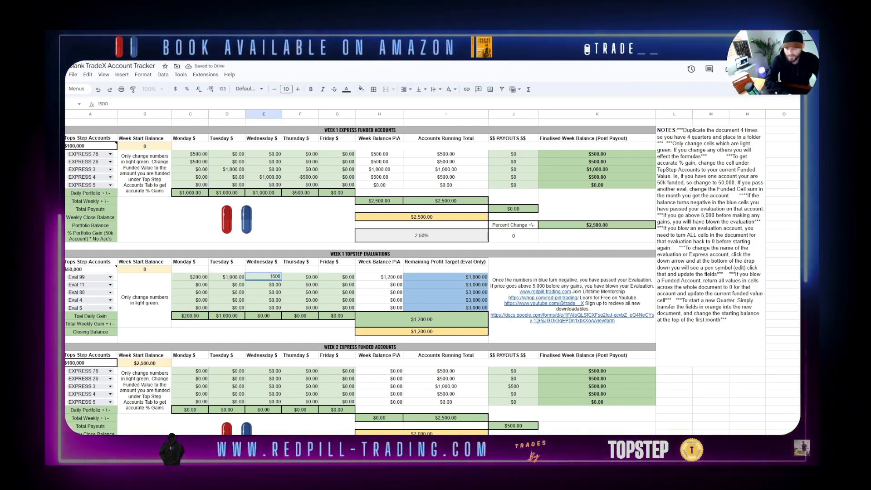
pyautogui.write('1500')
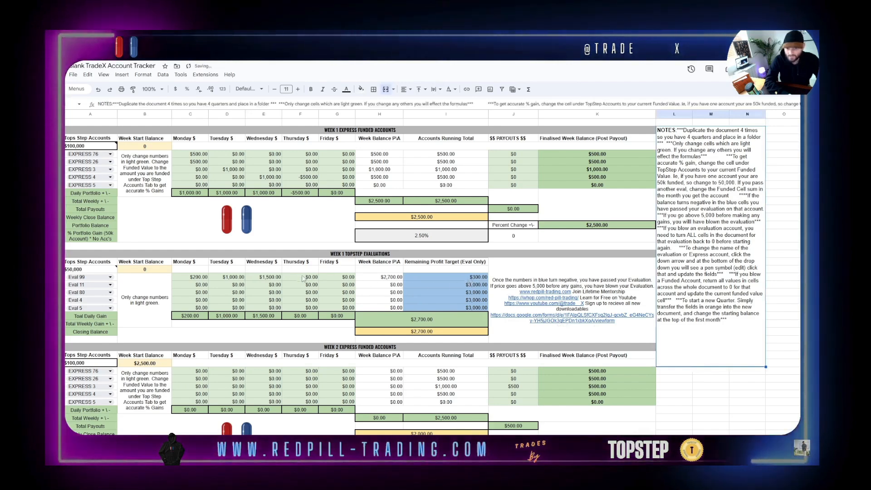
pyautogui.write('350')
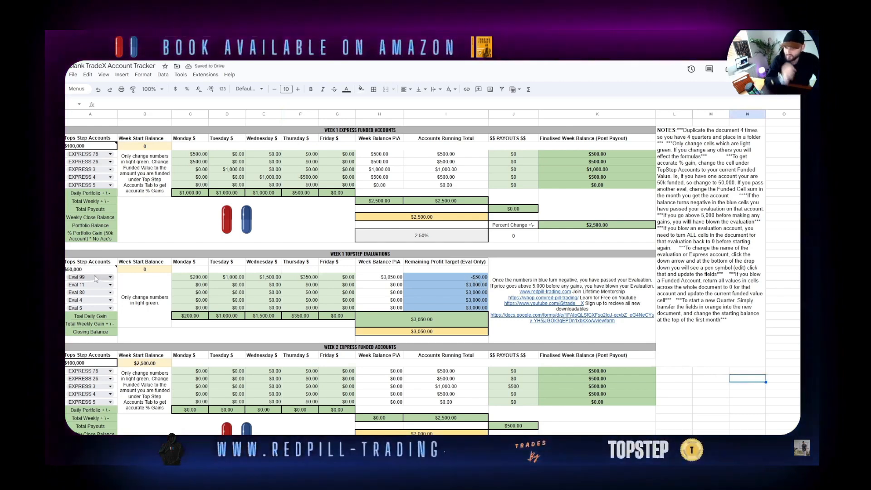
pyautogui.click(190, 284)
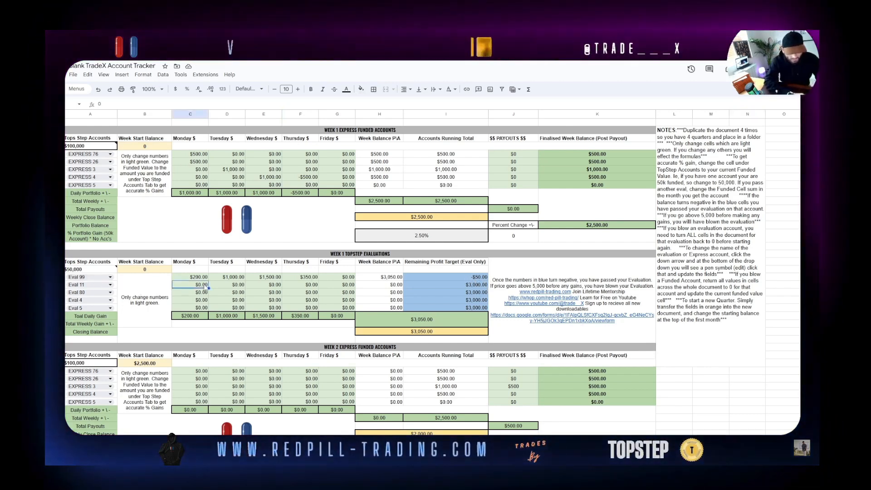
# Log a -1,500 Week 1 loss for Eval 11, then start Eval 80's Week 2 gains
pyautogui.write('-1500')
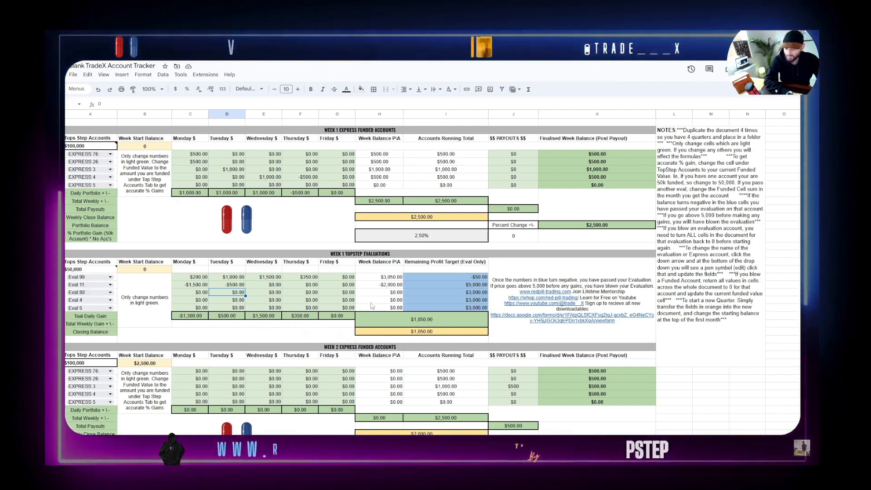
pyautogui.scroll(-3)
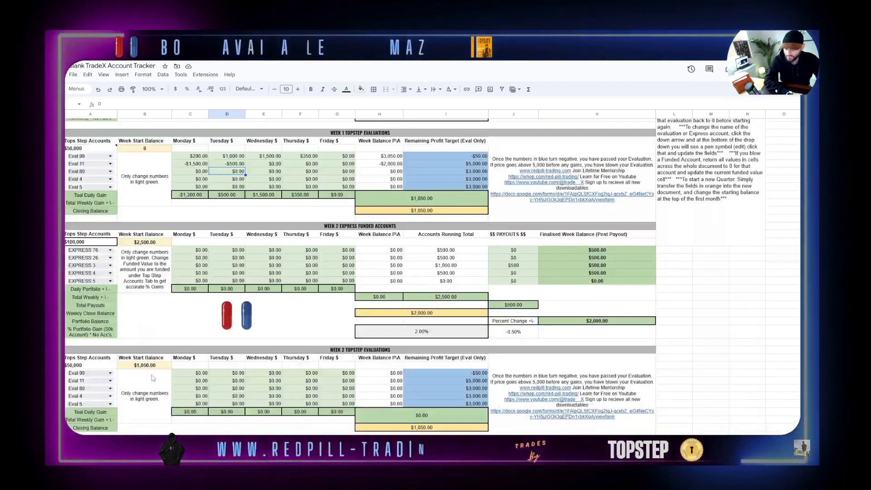
pyautogui.scroll(-3)
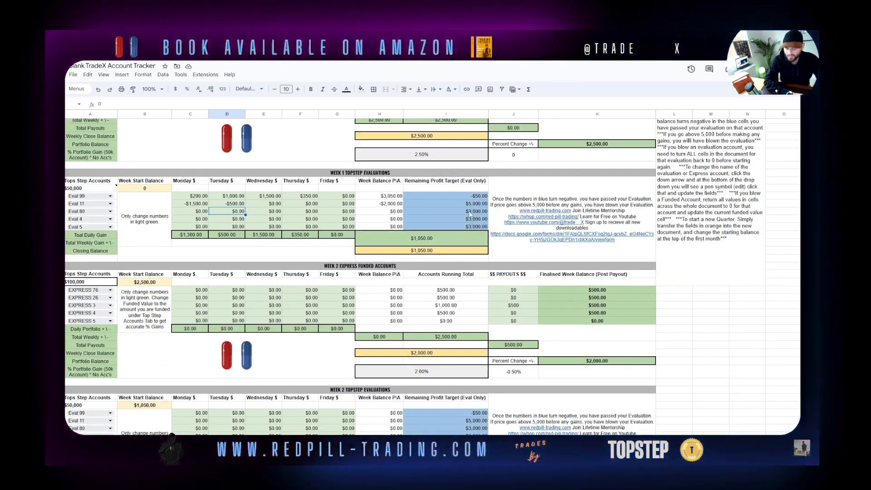
pyautogui.scroll(-3)
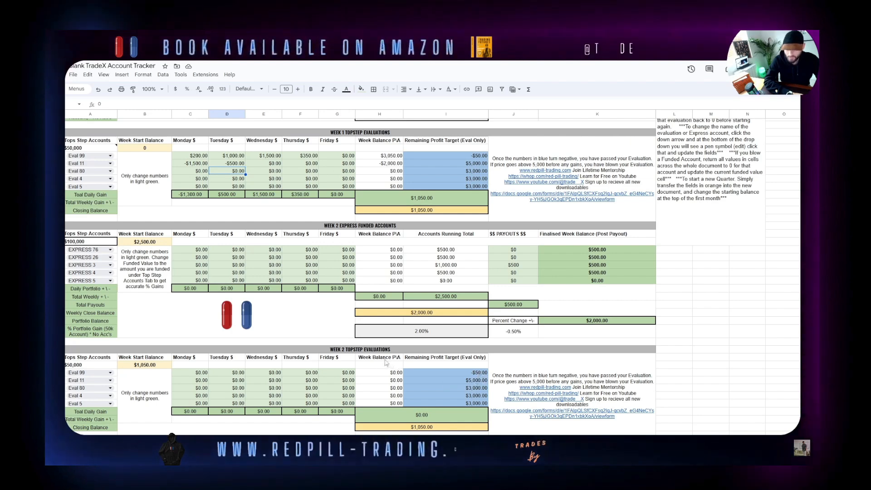
pyautogui.write('20')
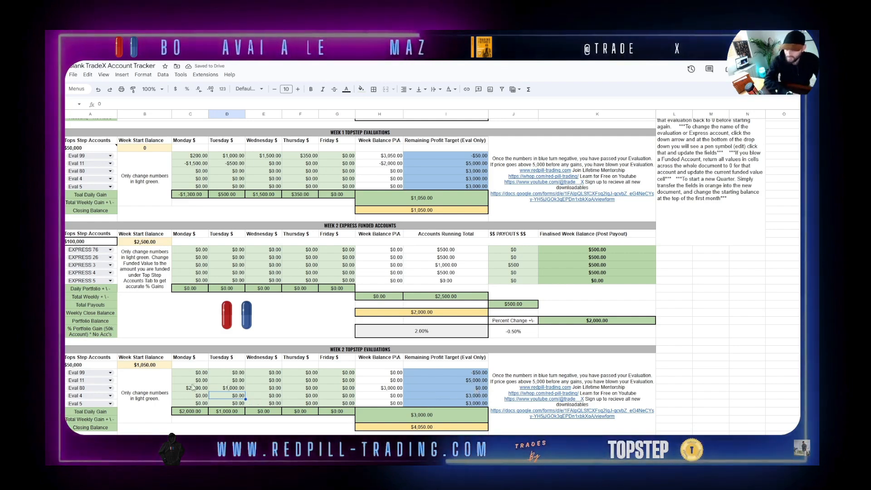
pyautogui.scroll(-3)
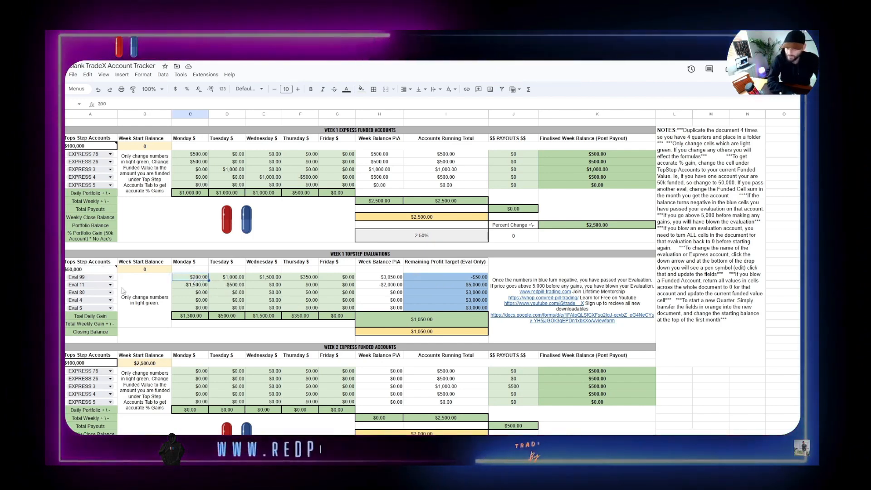
pyautogui.scroll(-3)
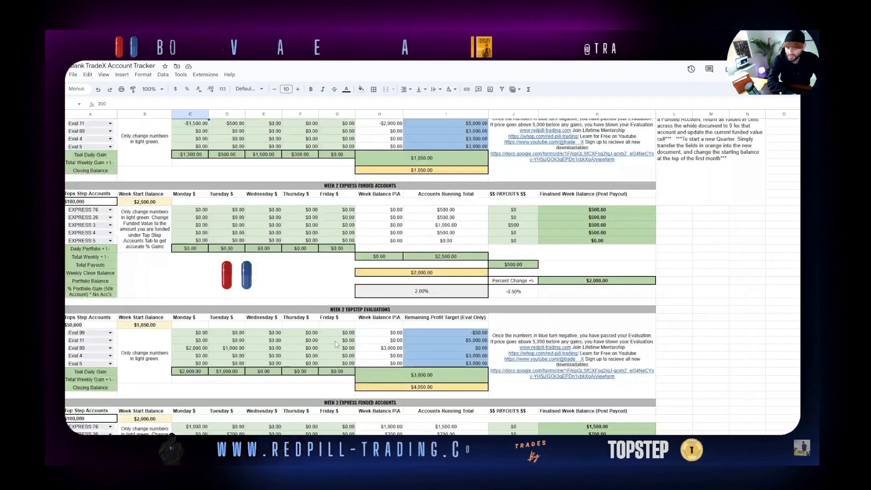
pyautogui.scroll(-3)
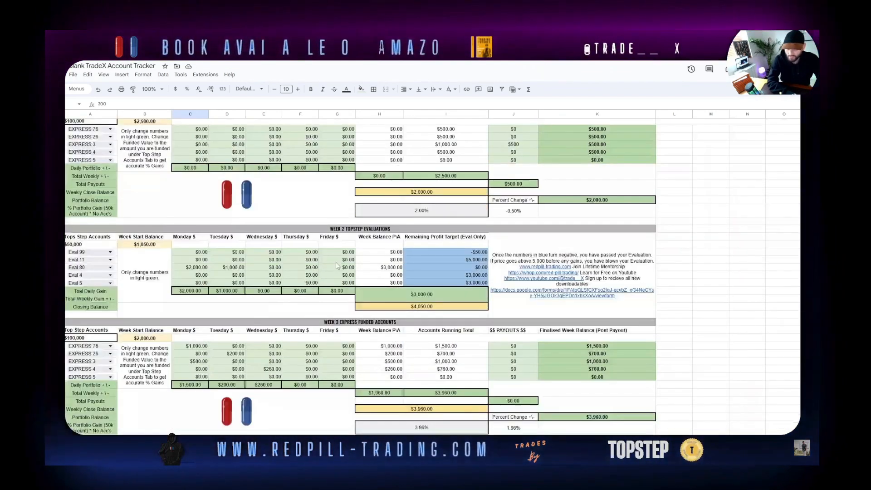
pyautogui.scroll(3)
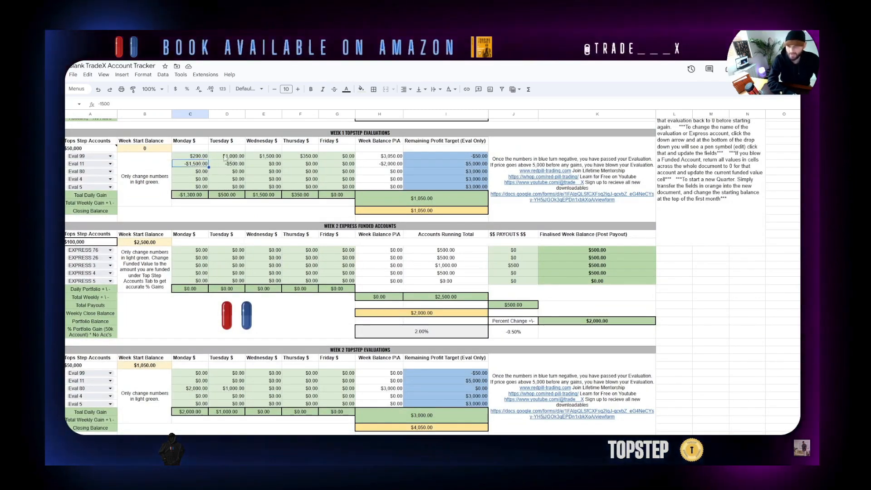
# Enter 1,500, then select the Week 1 evaluation figures for clearing
pyautogui.write('1500')
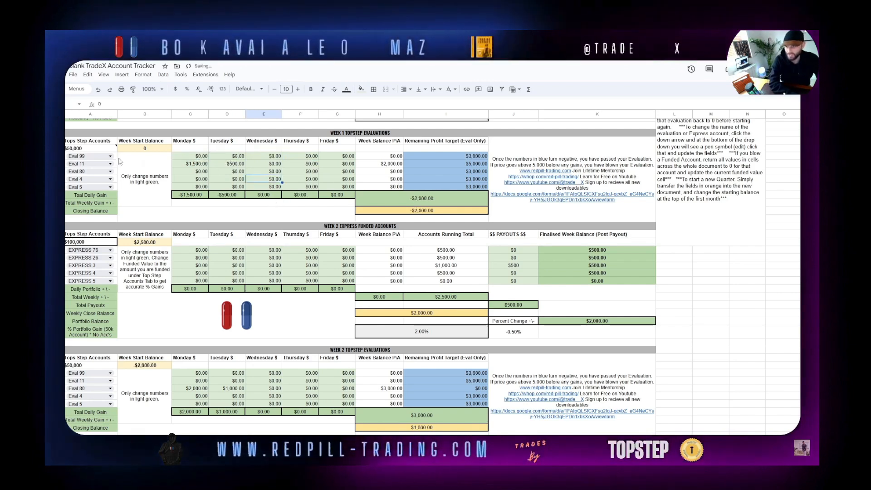
pyautogui.click(109, 156)
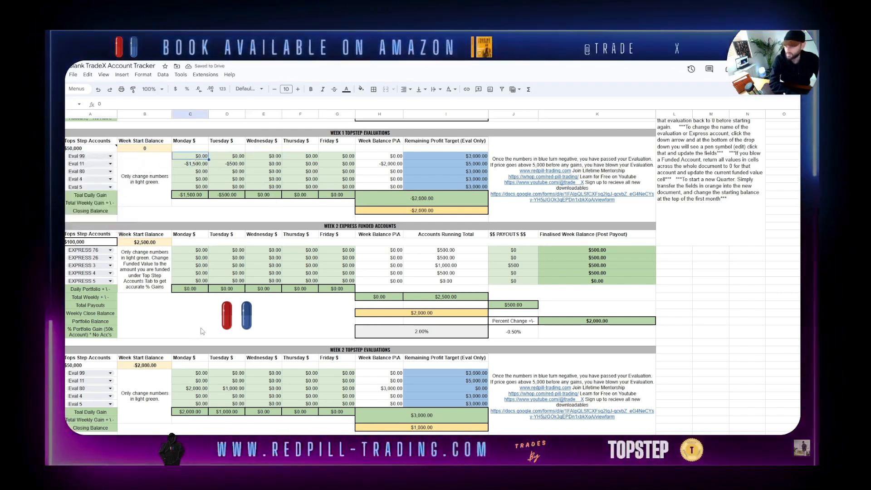
pyautogui.scroll(-3)
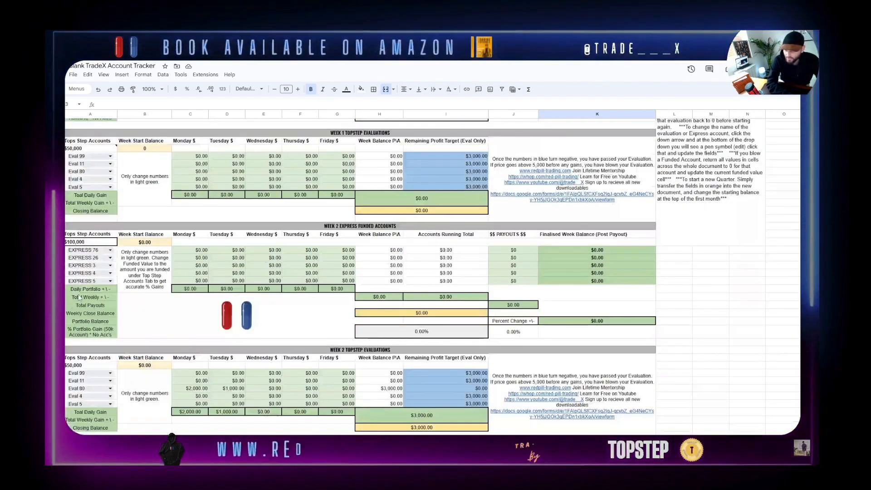
pyautogui.scroll(-3)
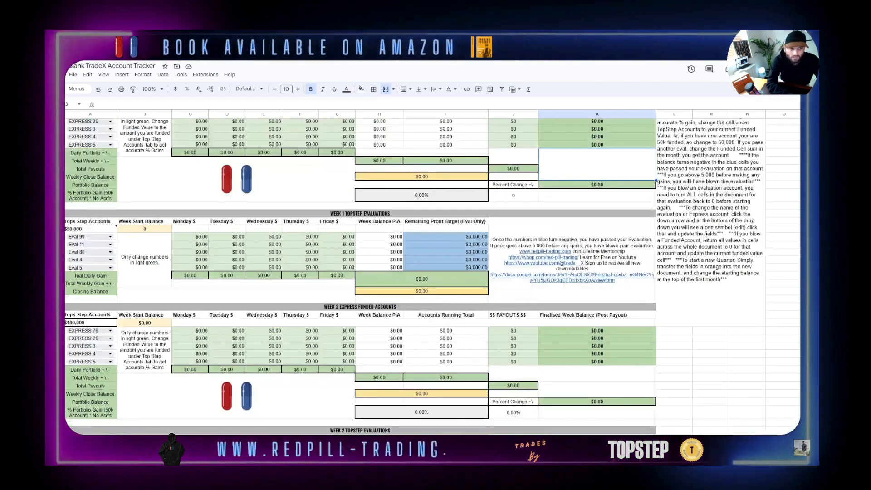
pyautogui.scroll(-3)
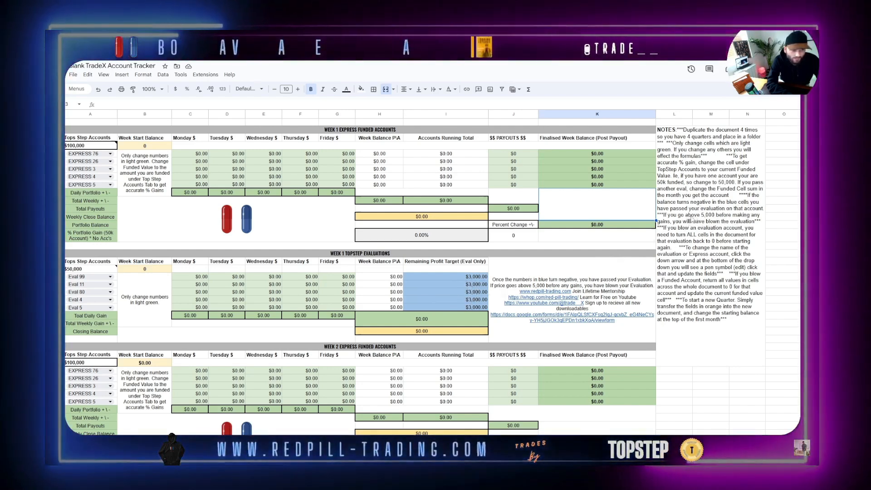
pyautogui.scroll(-3)
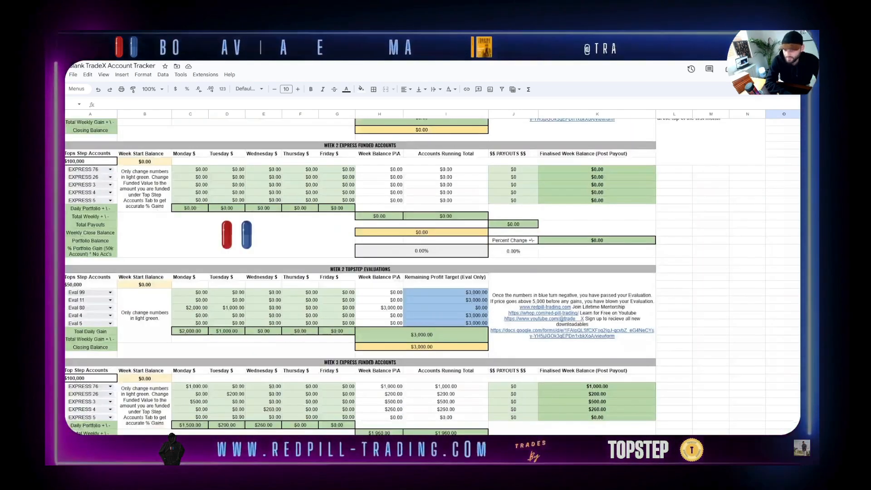
pyautogui.scroll(-3)
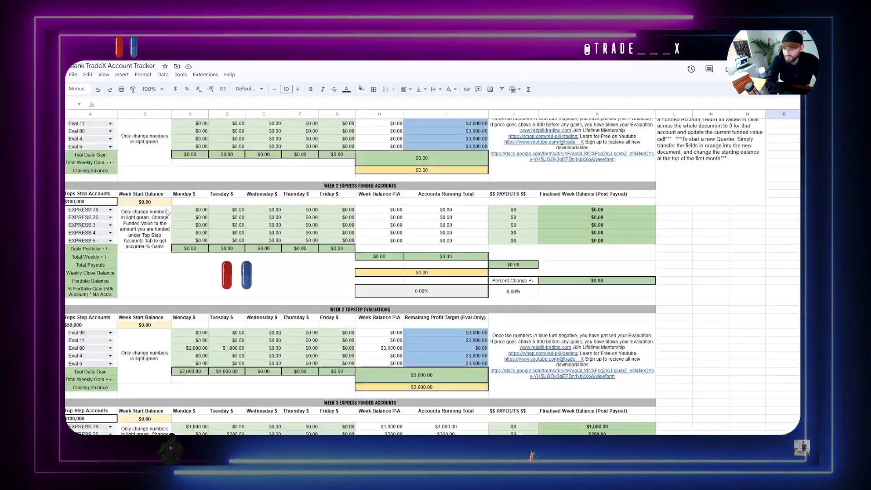
pyautogui.scroll(-3)
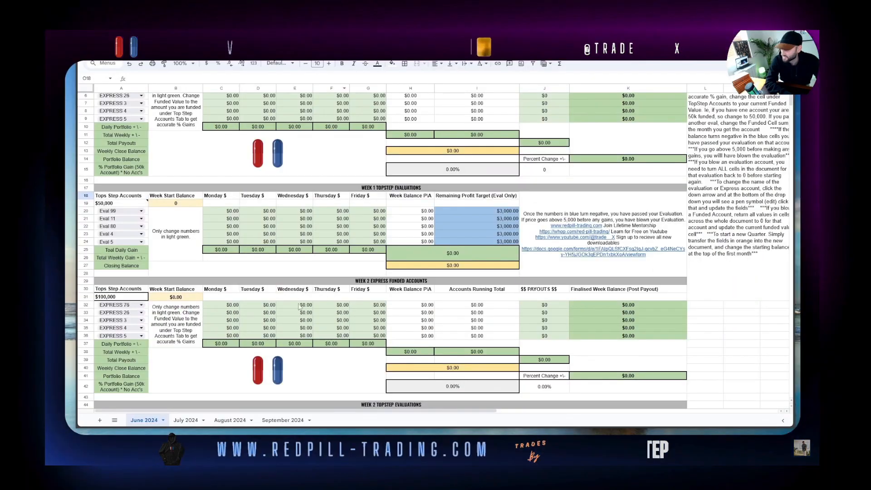
pyautogui.click(186, 419)
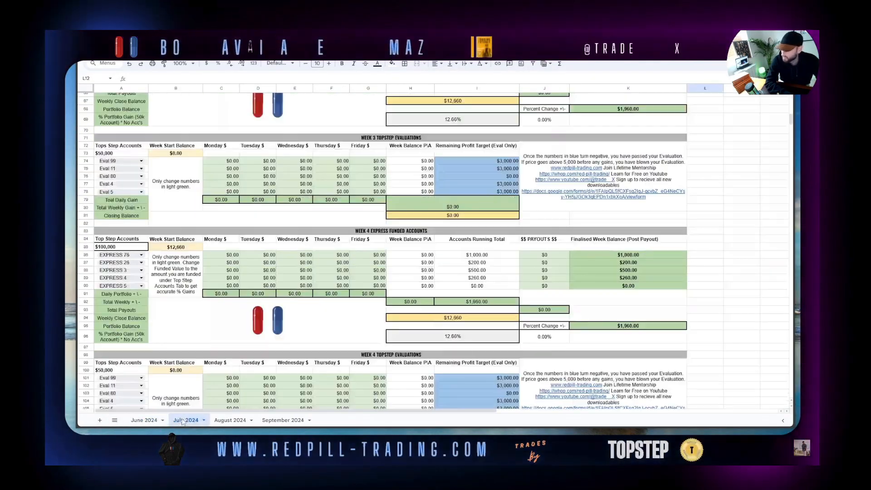
pyautogui.click(283, 419)
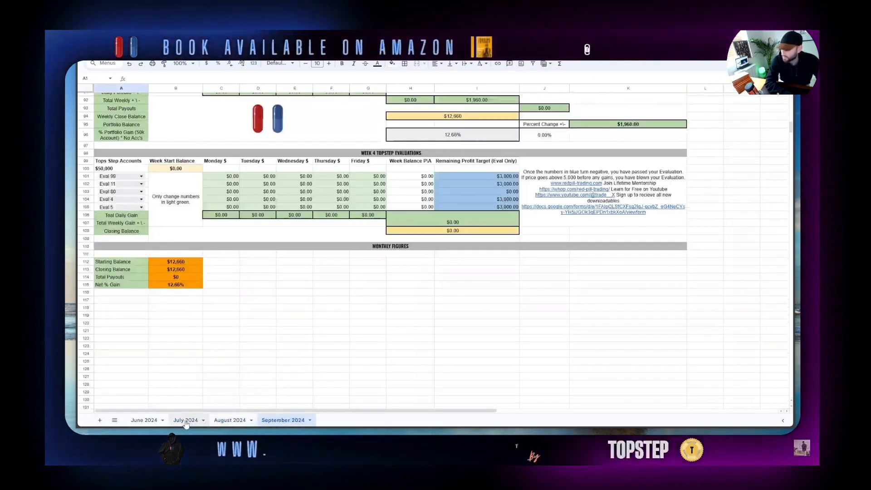
pyautogui.click(143, 419)
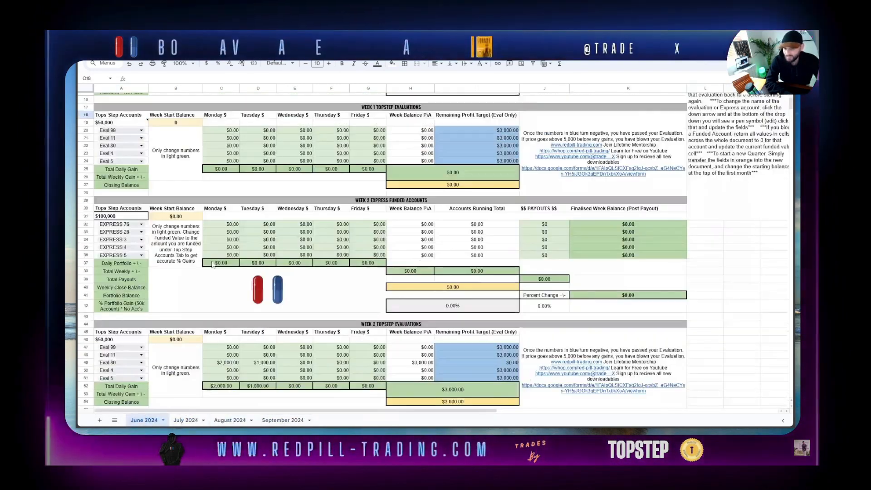
pyautogui.click(186, 419)
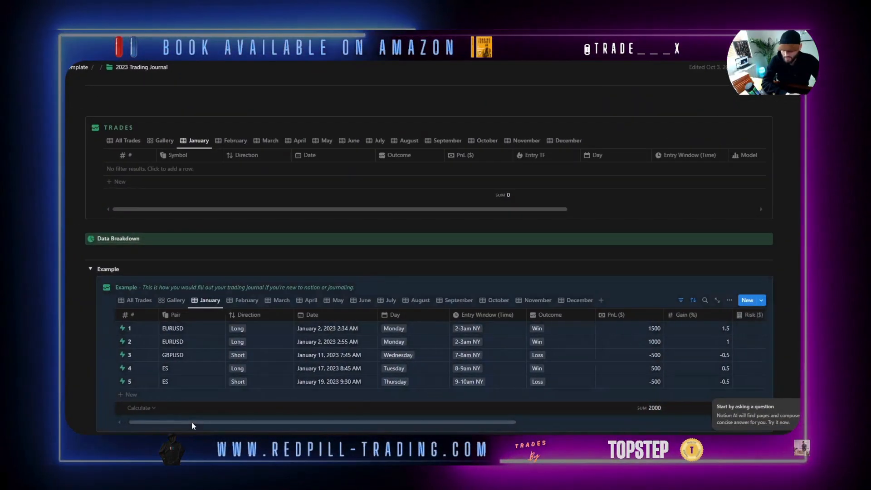
# Scroll through the Notion 2023 Trading Journal's Example trades, then return to the TradeX tracker
pyautogui.hscroll(3)
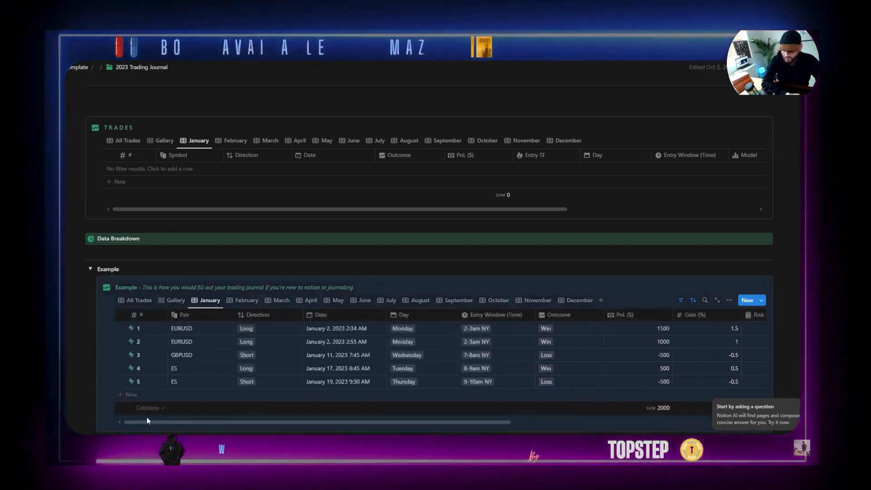
pyautogui.moveTo(210, 300)
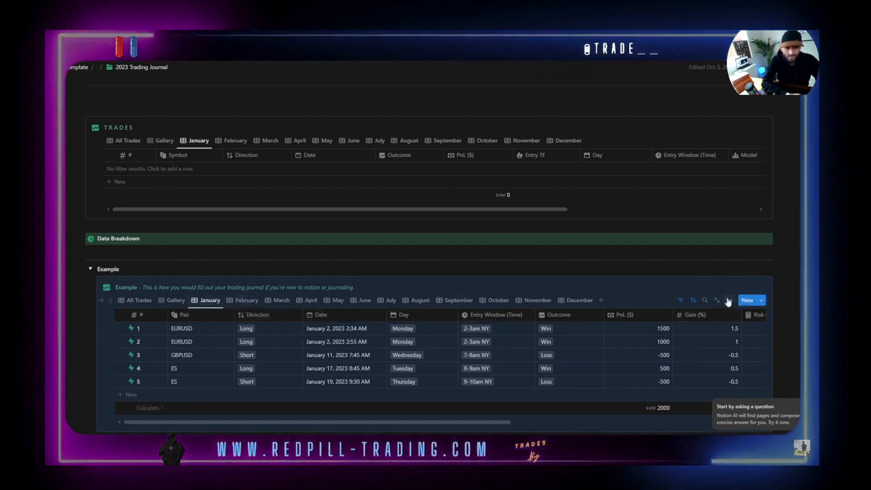
pyautogui.click(730, 300)
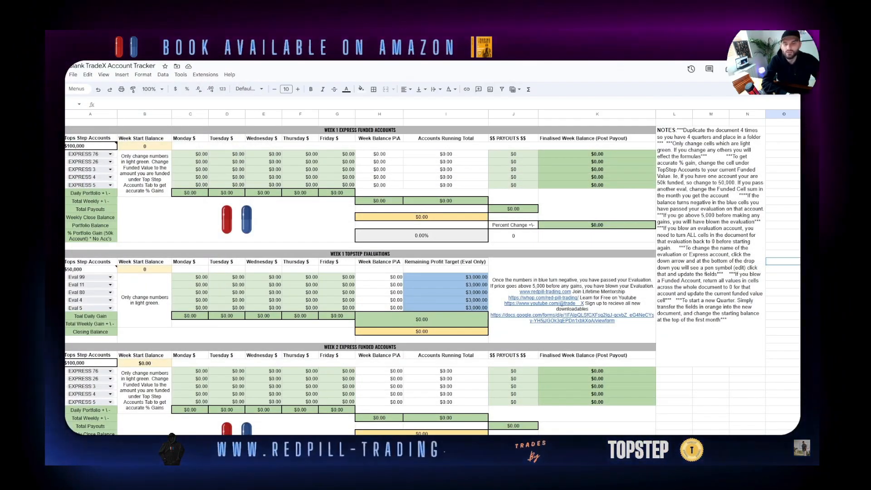
pyautogui.scroll(-3)
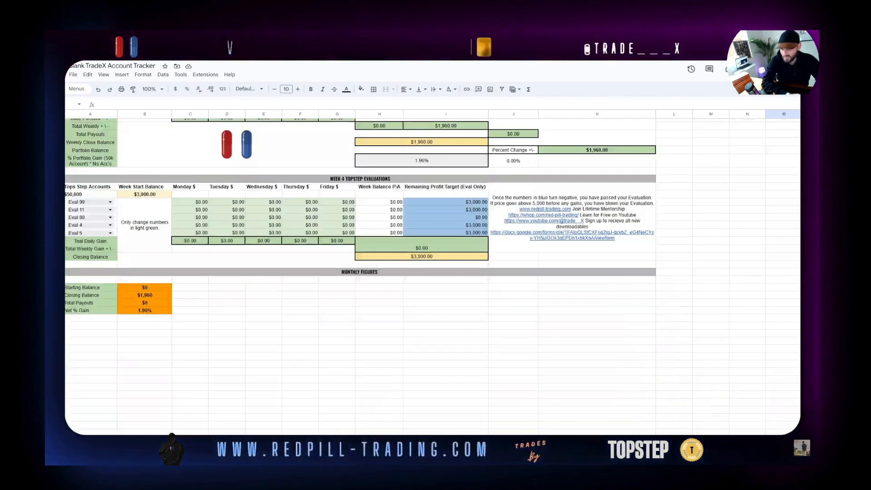